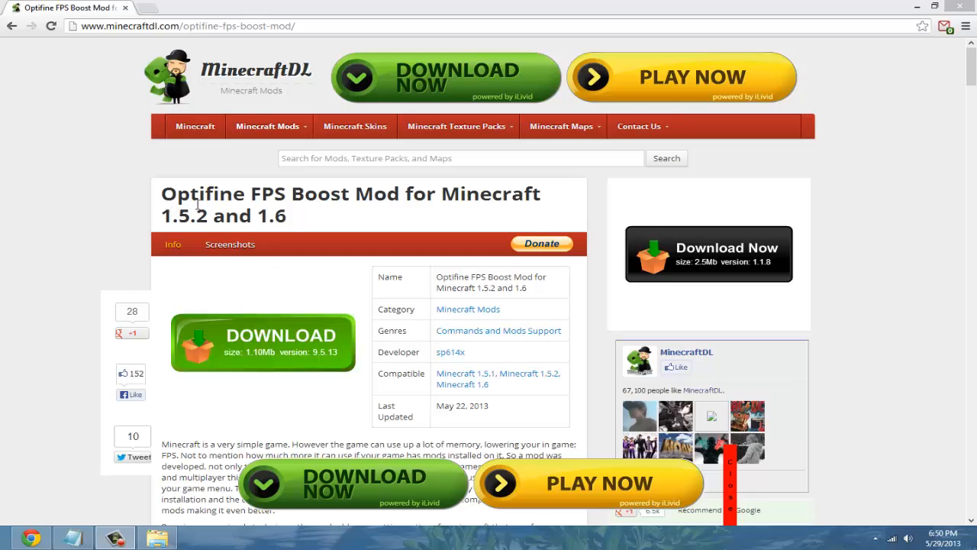
- Scroll the Optifine FPS Boost Mod page to the install steps and the 1.5.2 download link
double_click(194, 194)
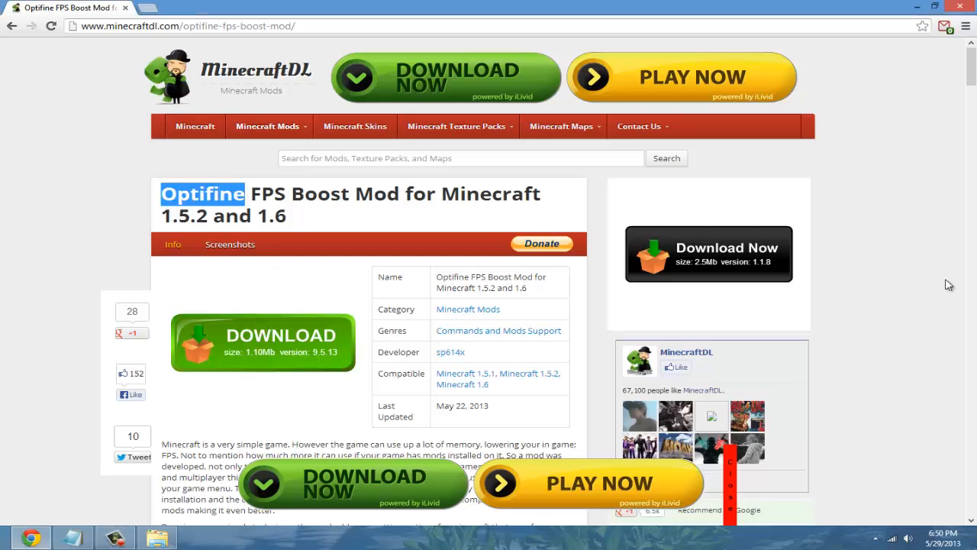
scroll(down, 3)
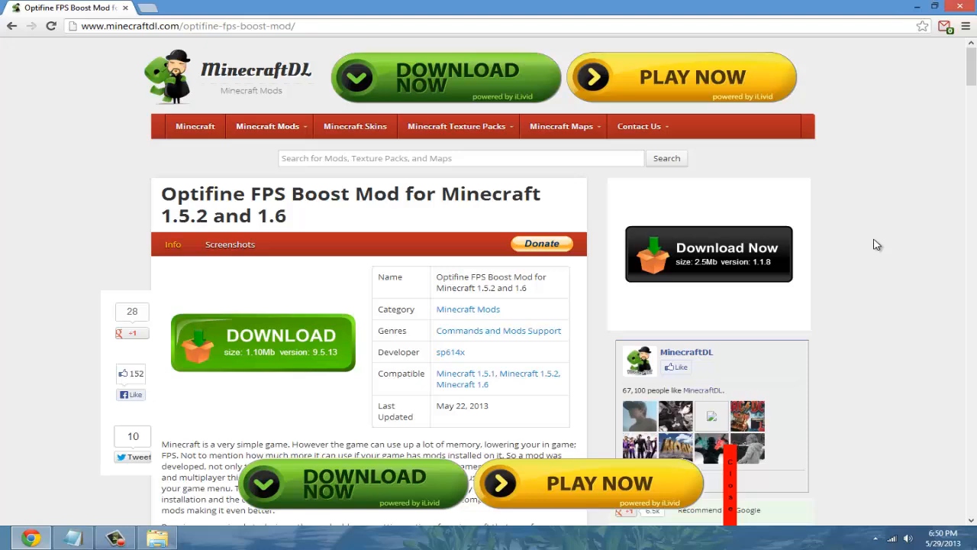
click(455, 126)
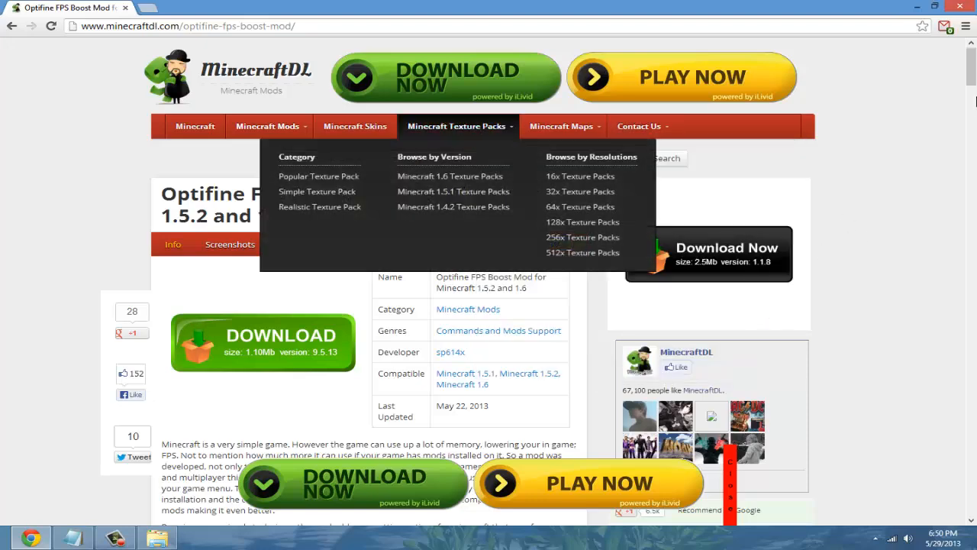
scroll(down, 3)
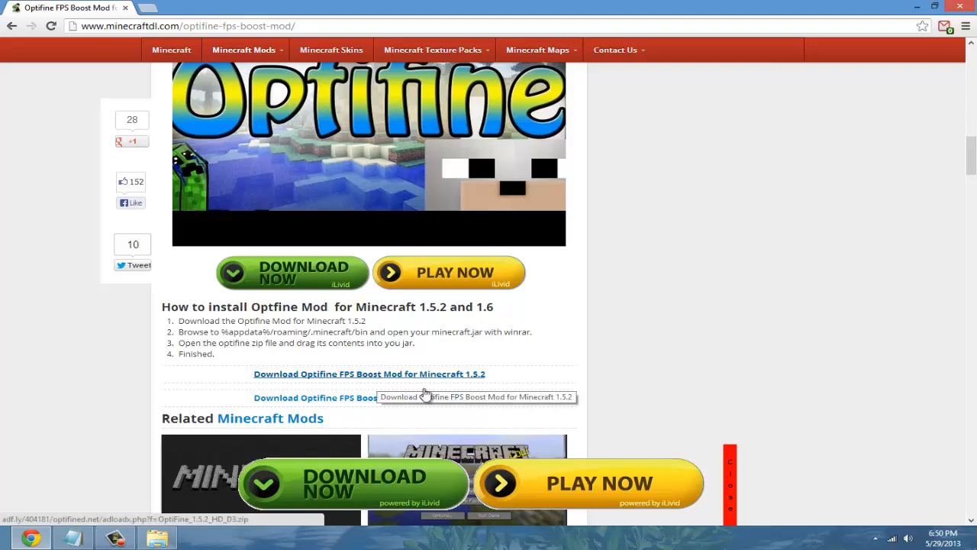
mouse_move(468, 376)
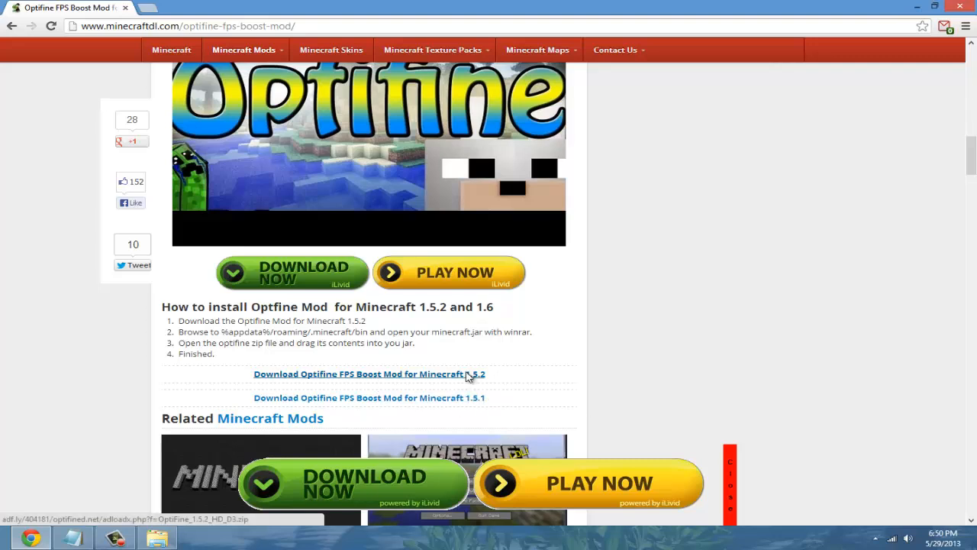
- Download OptiFine_1.5.2_HD_D3.zip via the adf.ly Skip Ad redirect, then close that tab
click(369, 374)
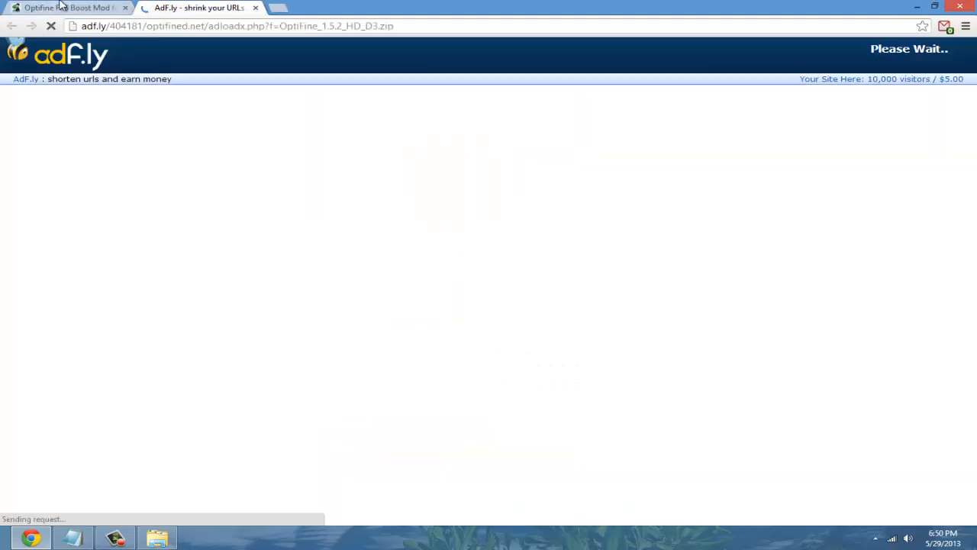
click(69, 8)
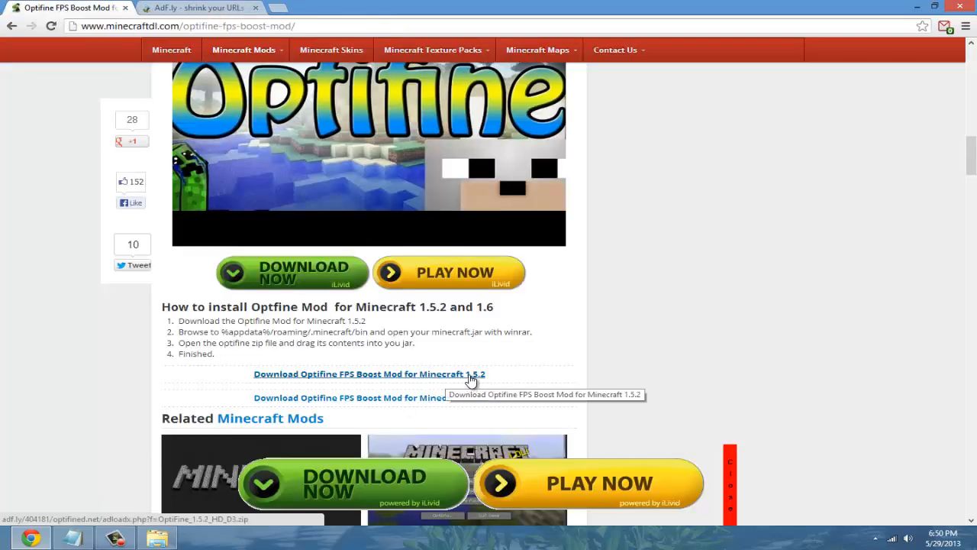
click(369, 374)
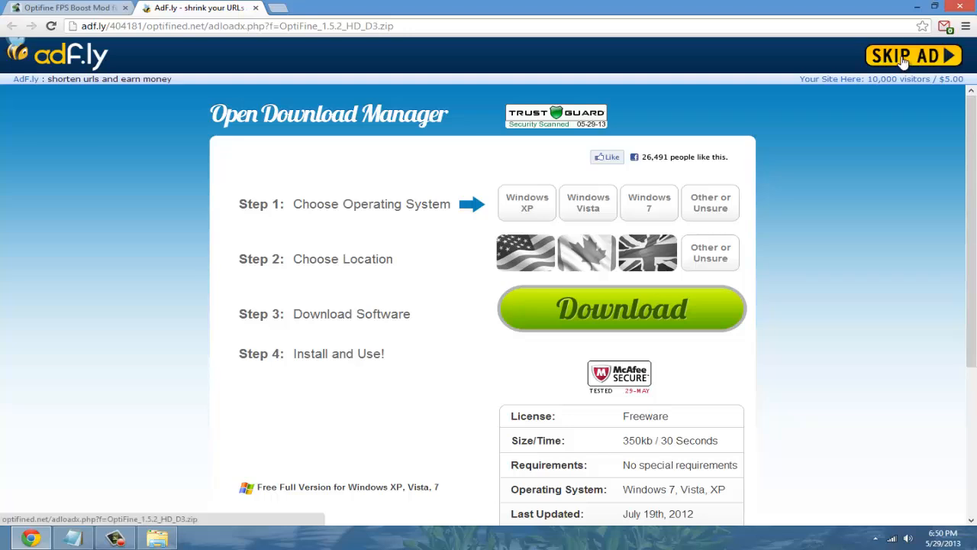
click(911, 53)
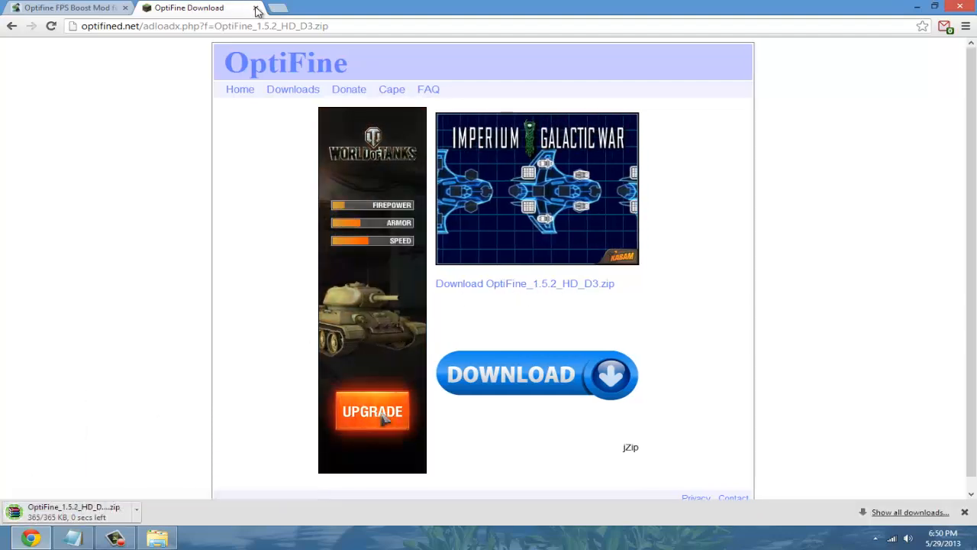
click(72, 8)
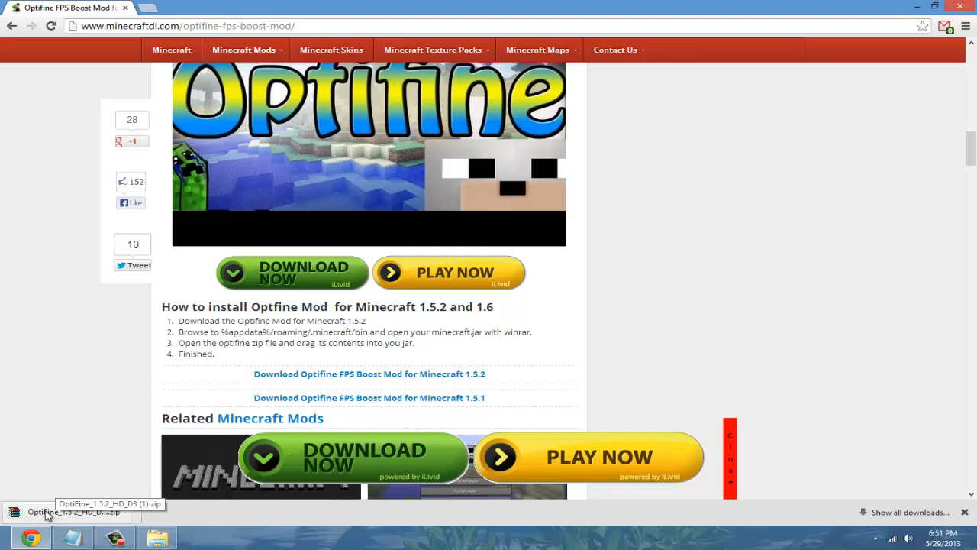
scroll(down, 3)
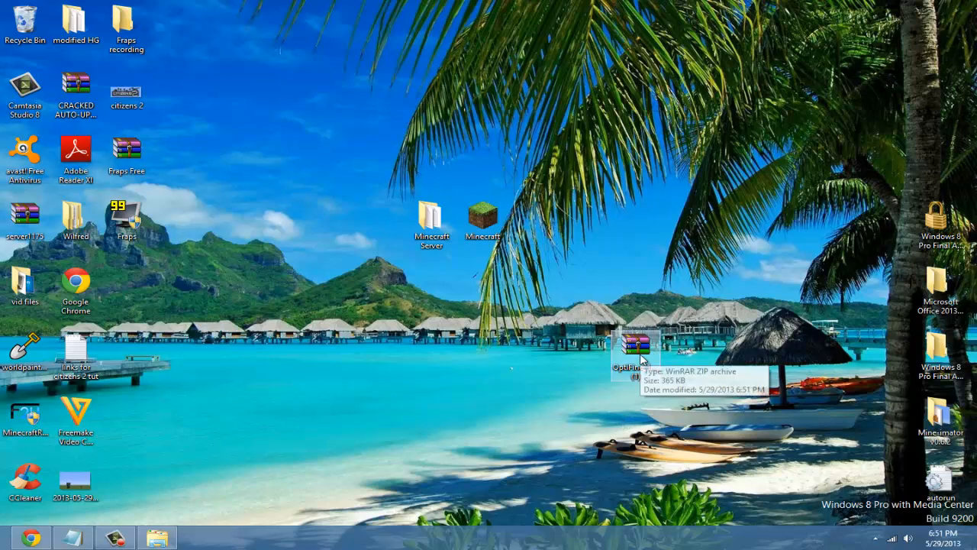
- Open the desktop OptiFine_1.5.2_HD_D3 zip in WinRAR and bring its window fully on screen
double_click(632, 351)
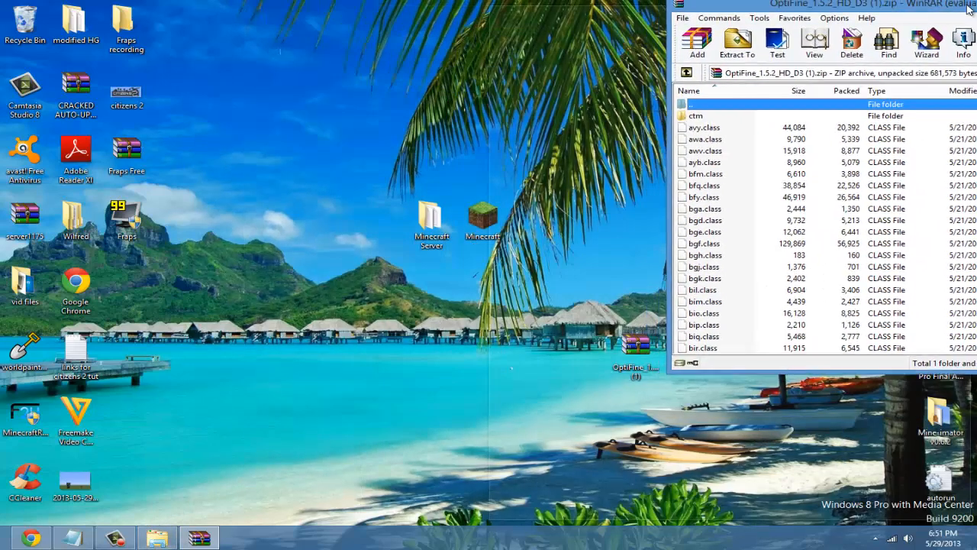
click(943, 7)
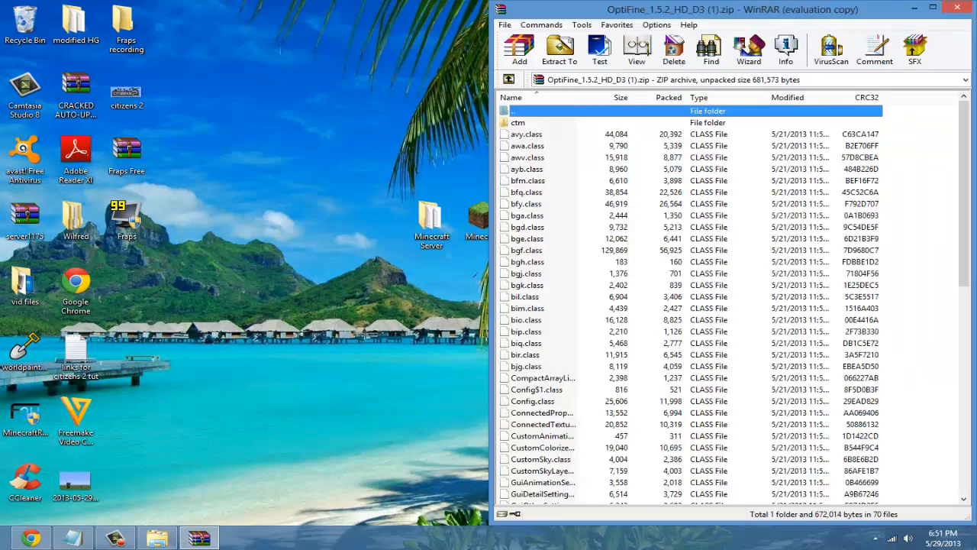
mouse_move(242, 395)
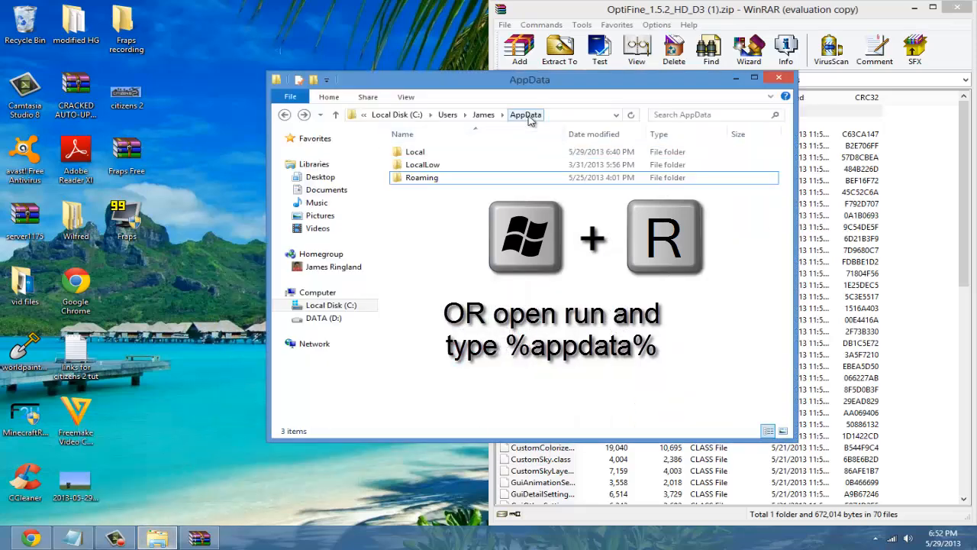
mouse_move(422, 177)
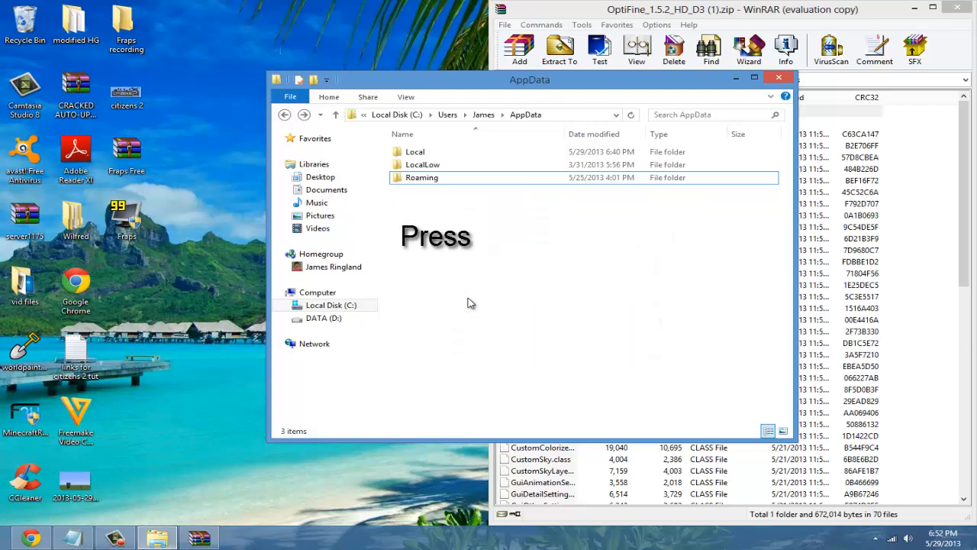
mouse_move(126, 54)
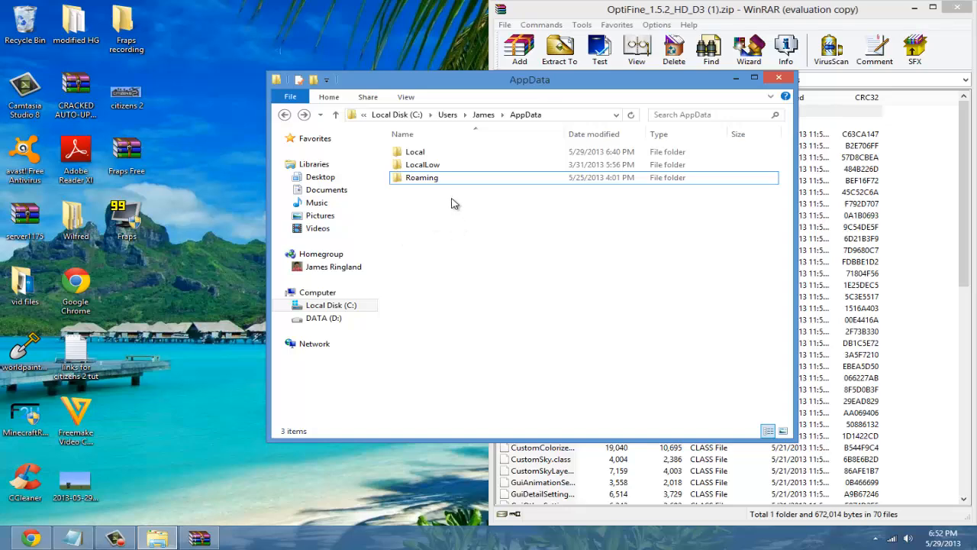
- Navigate through Roaming and .minecraft into the bin folder
double_click(422, 177)
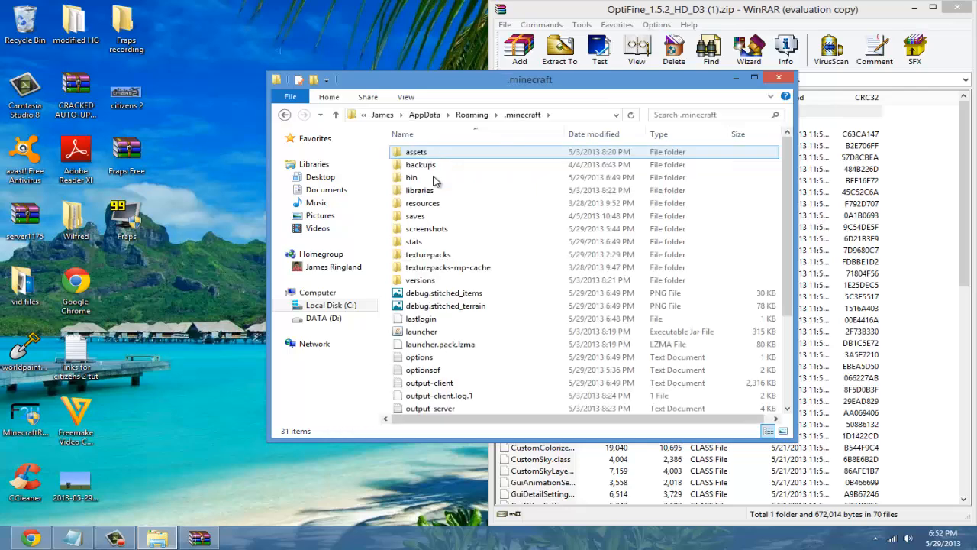
double_click(411, 177)
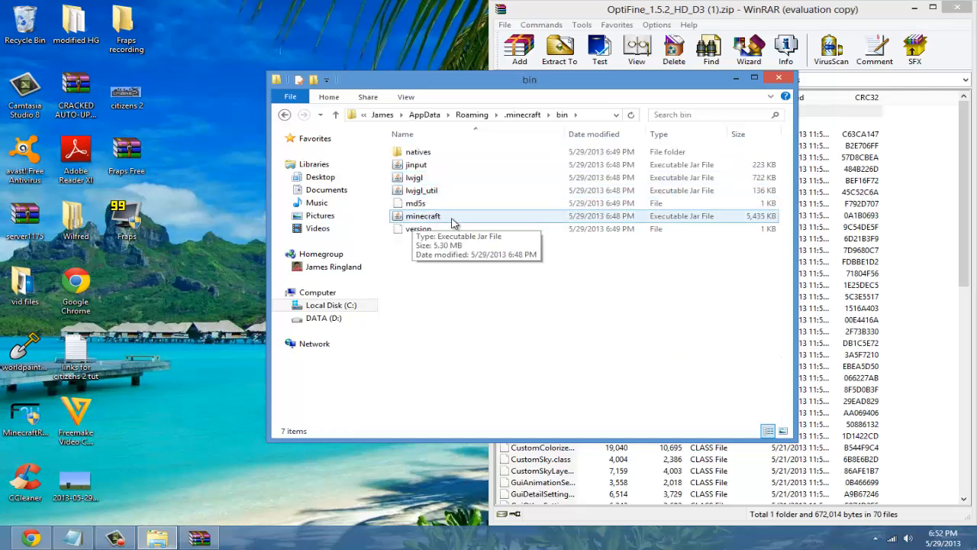
mouse_move(475, 221)
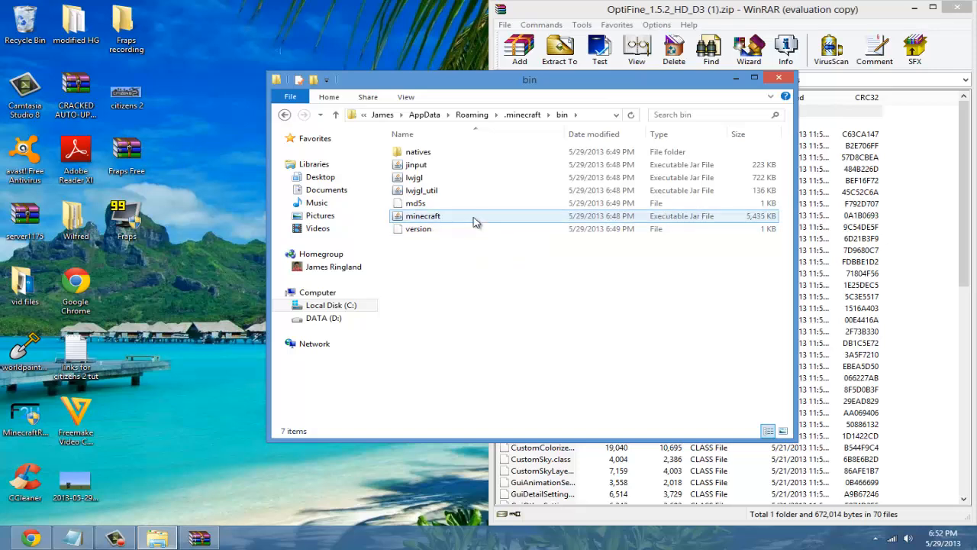
- Open minecraft.jar with WinRAR archiver and dismiss the license purchase reminder
right_click(423, 215)
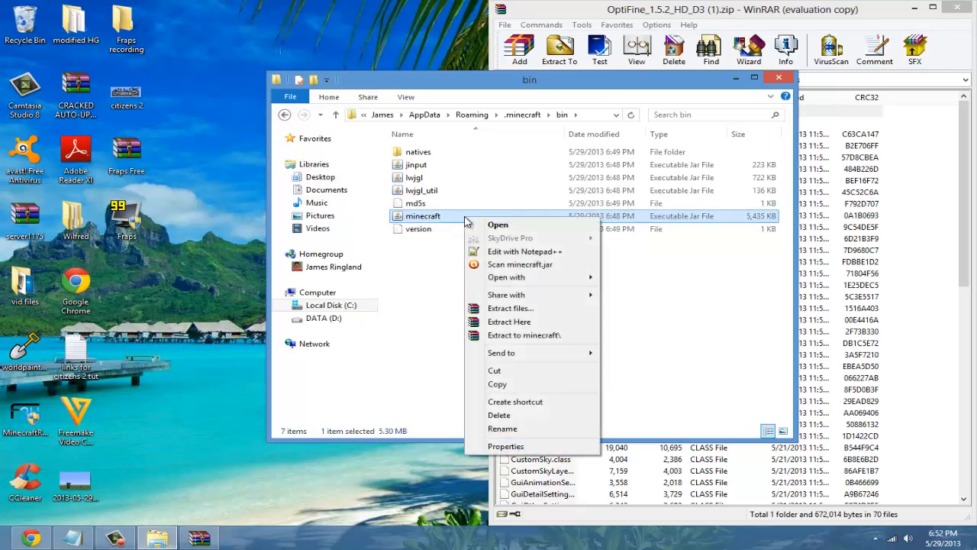
mouse_move(533, 335)
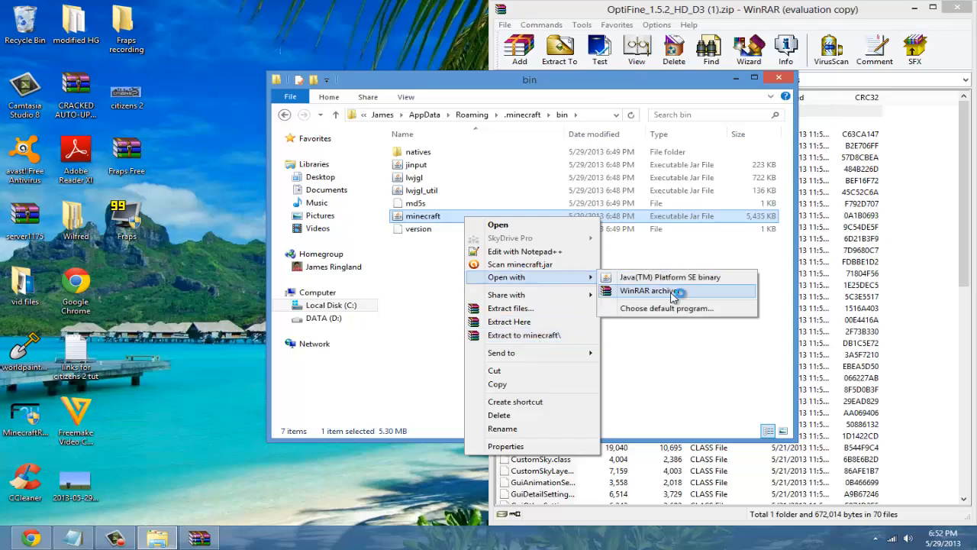
click(647, 290)
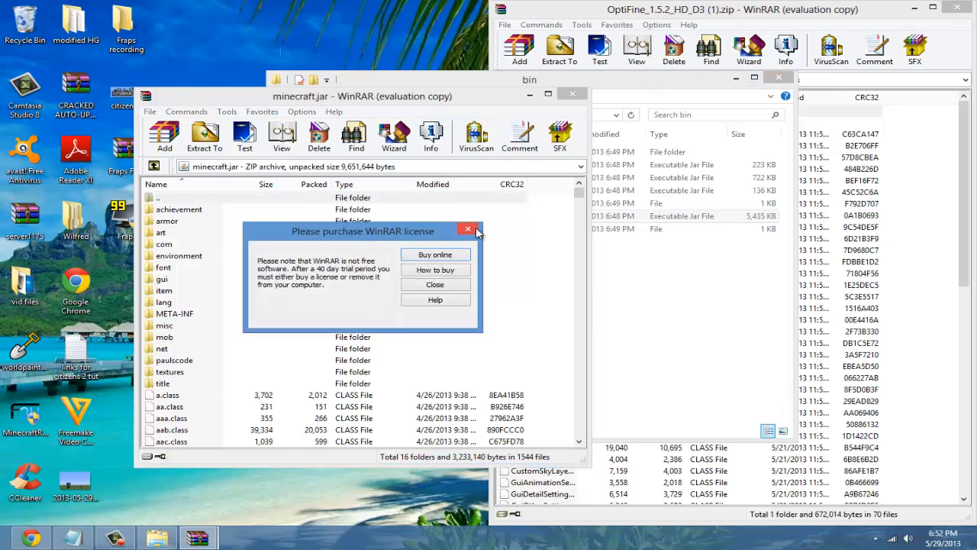
click(468, 229)
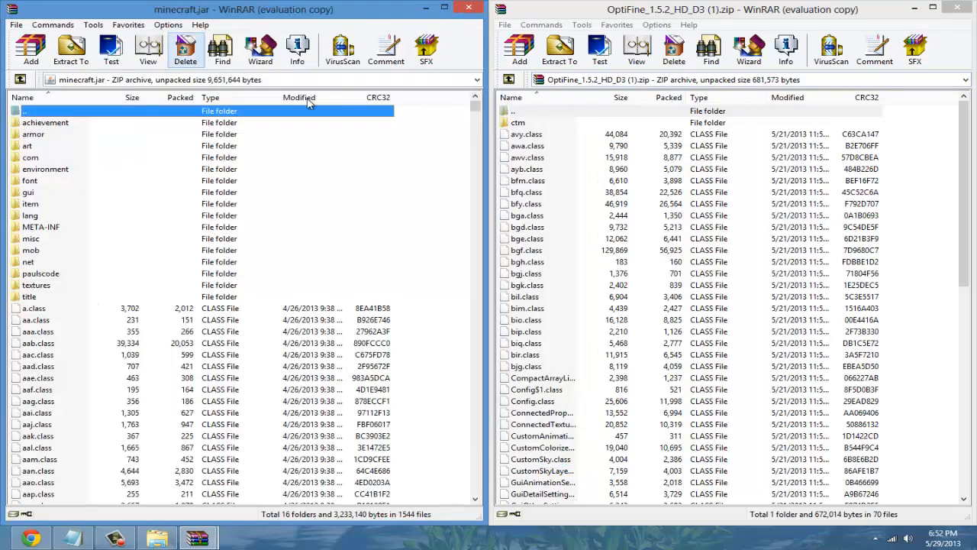
- Select all files in the OptiFine archive and drag them into the minecraft.jar window
click(517, 122)
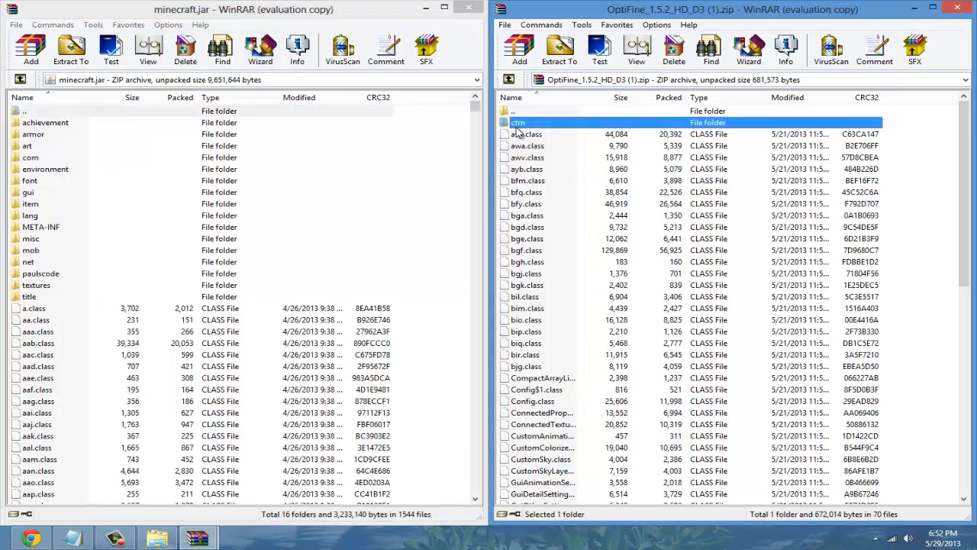
mouse_move(552, 158)
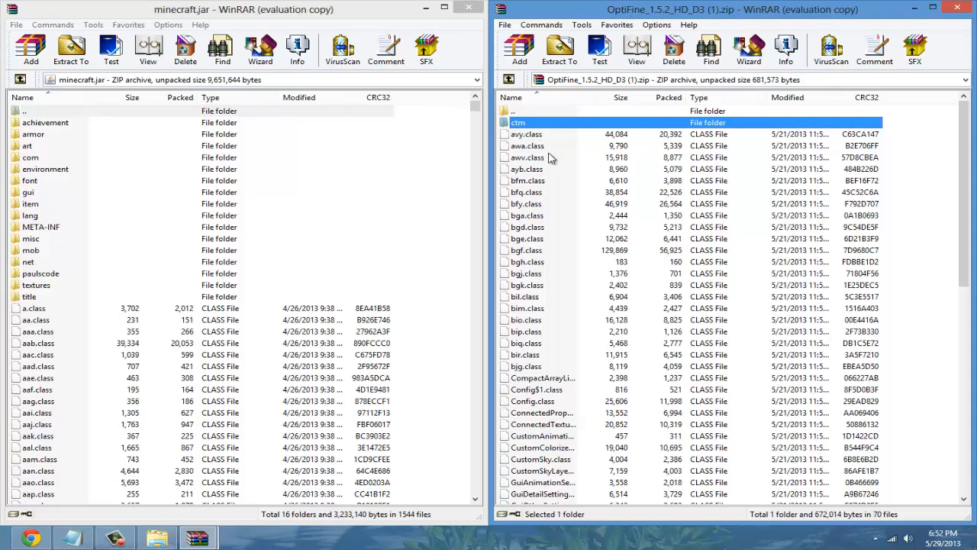
mouse_move(693, 26)
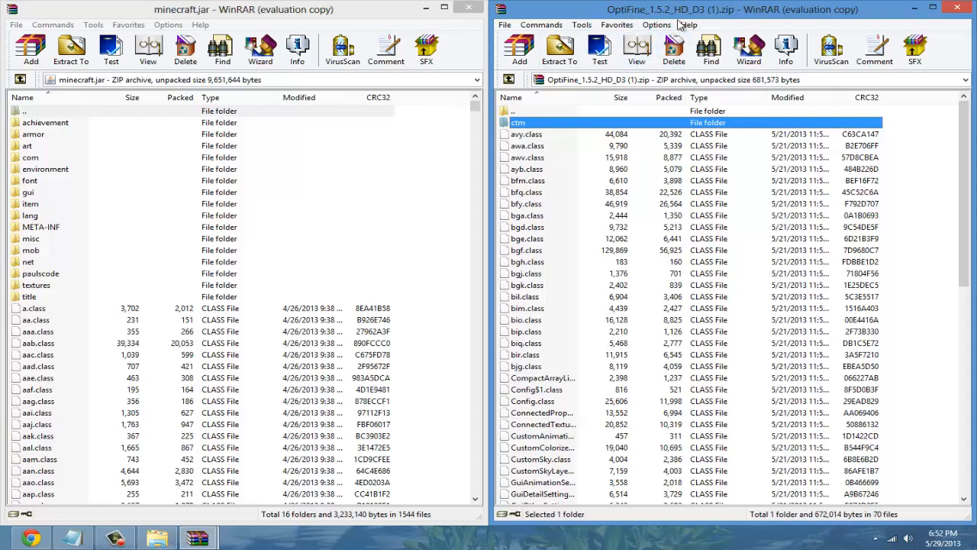
key(ctrl+a)
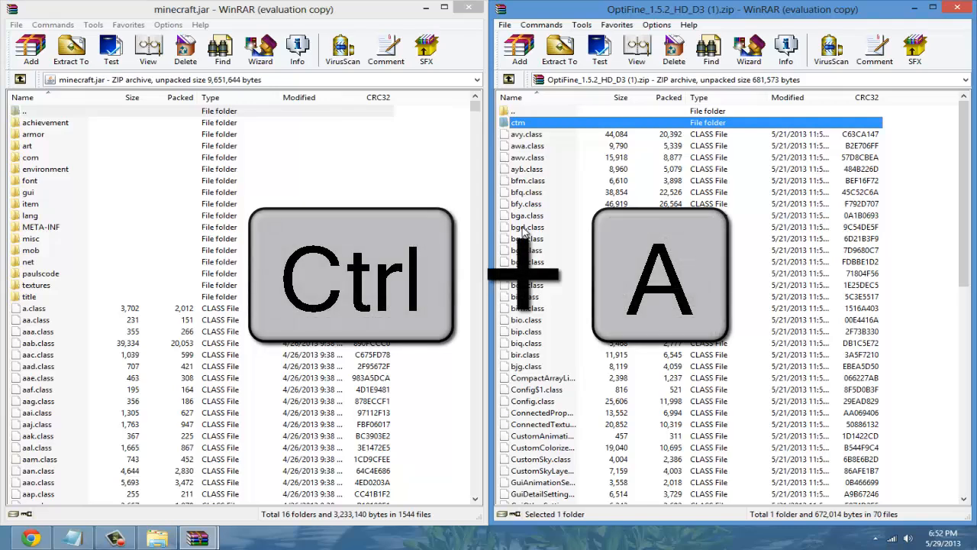
key(ctrl+a)
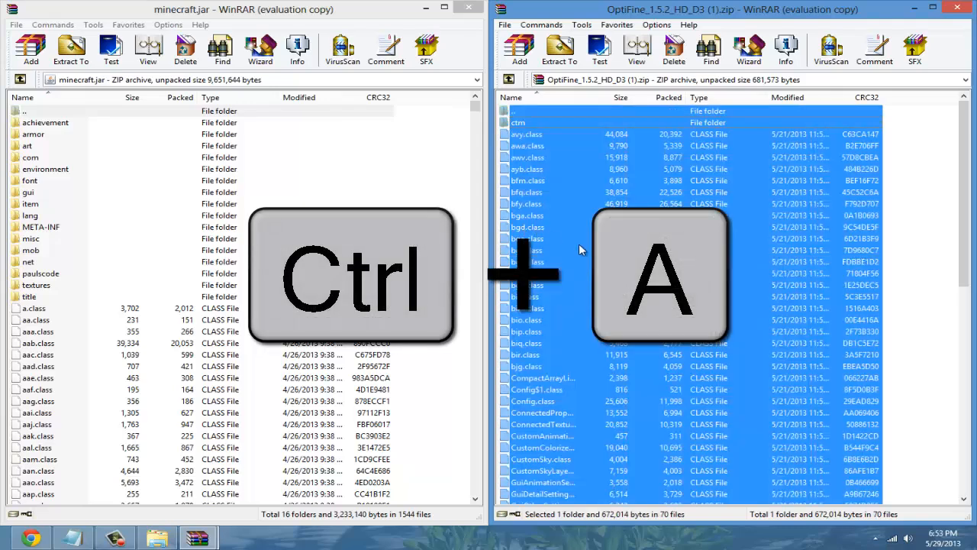
key(ctrl+a)
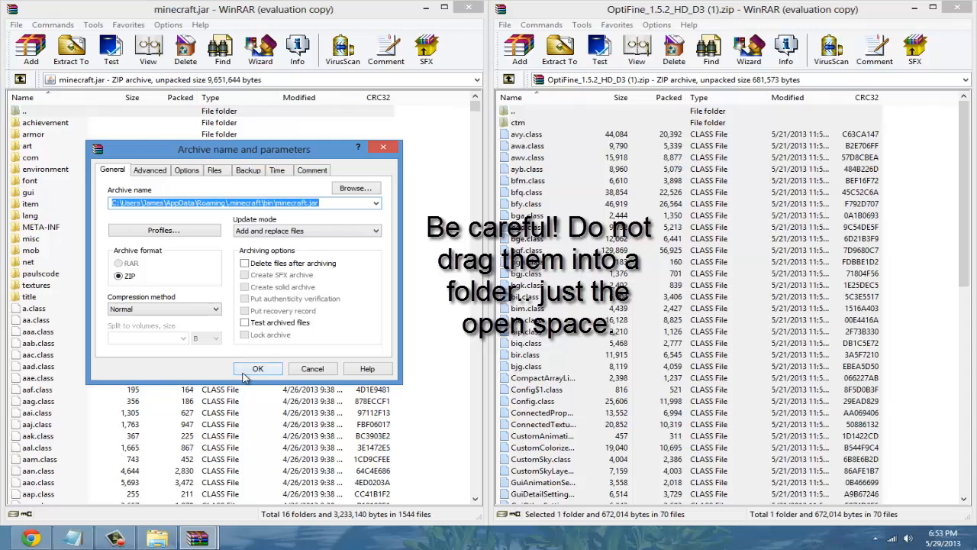
- Confirm adding OptiFine files, delete the META-INF folder from minecraft.jar, and close the archive
click(258, 369)
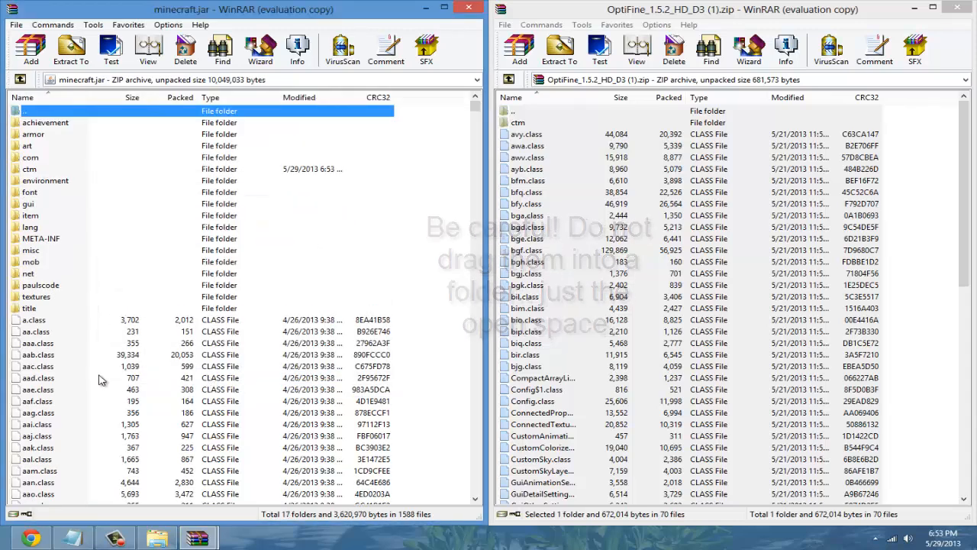
click(41, 238)
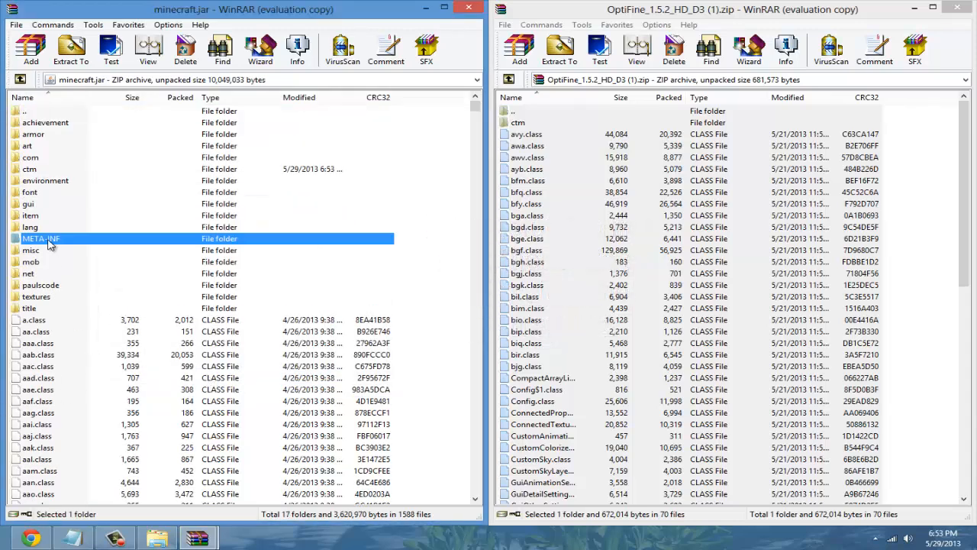
right_click(40, 238)
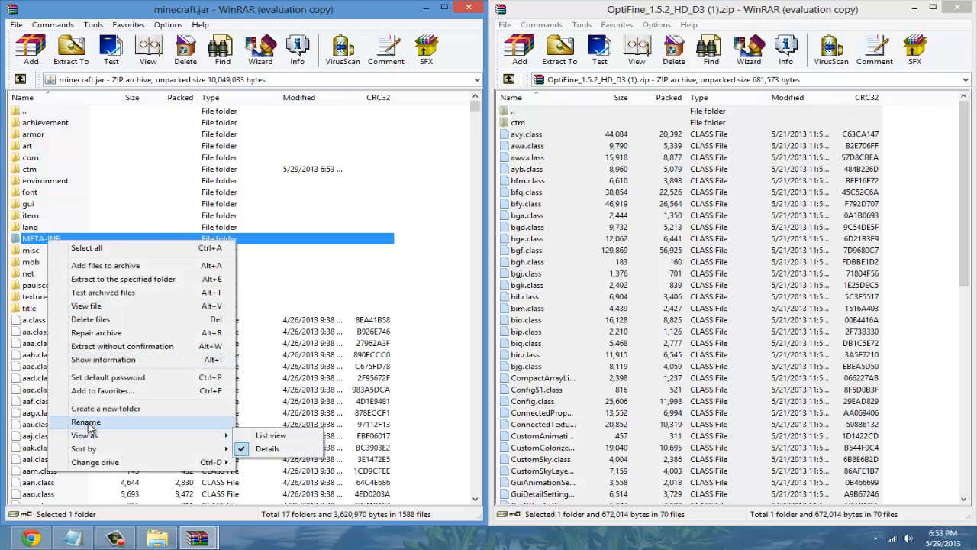
click(90, 319)
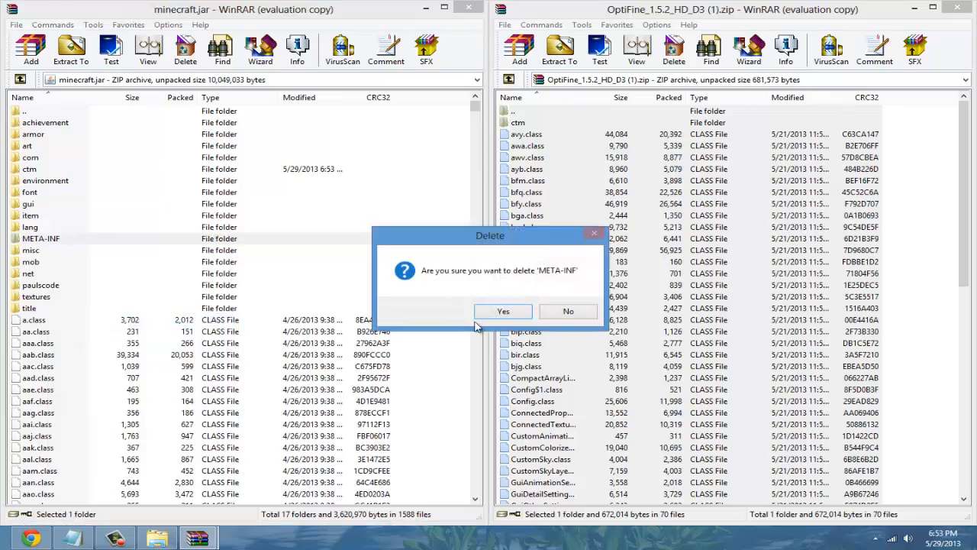
click(503, 311)
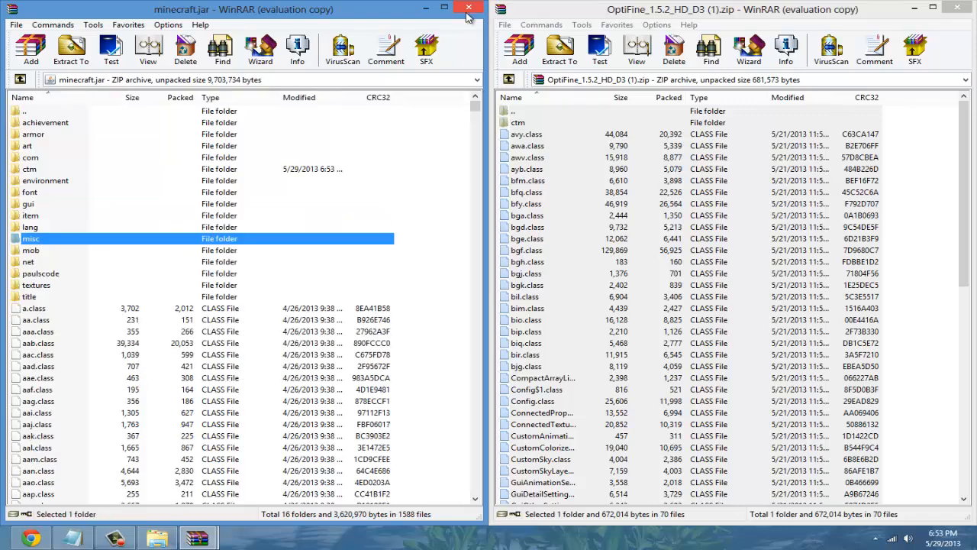
click(463, 8)
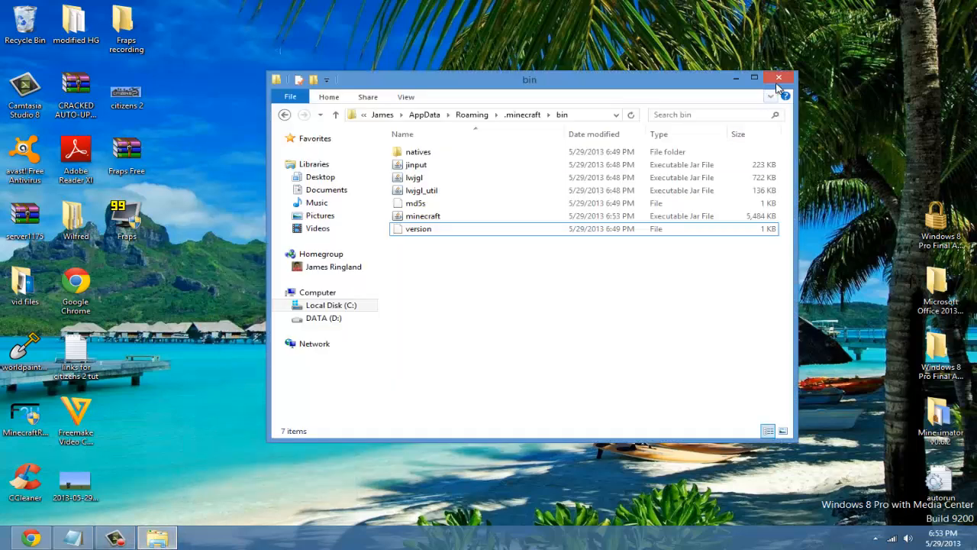
- Close the bin folder, launch Minecraft from the desktop icon and log in
click(777, 77)
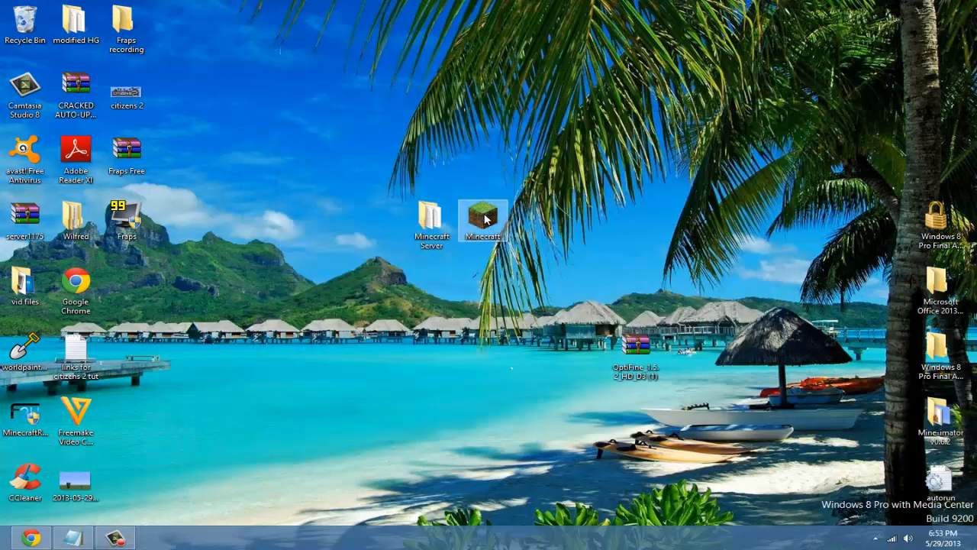
mouse_move(486, 220)
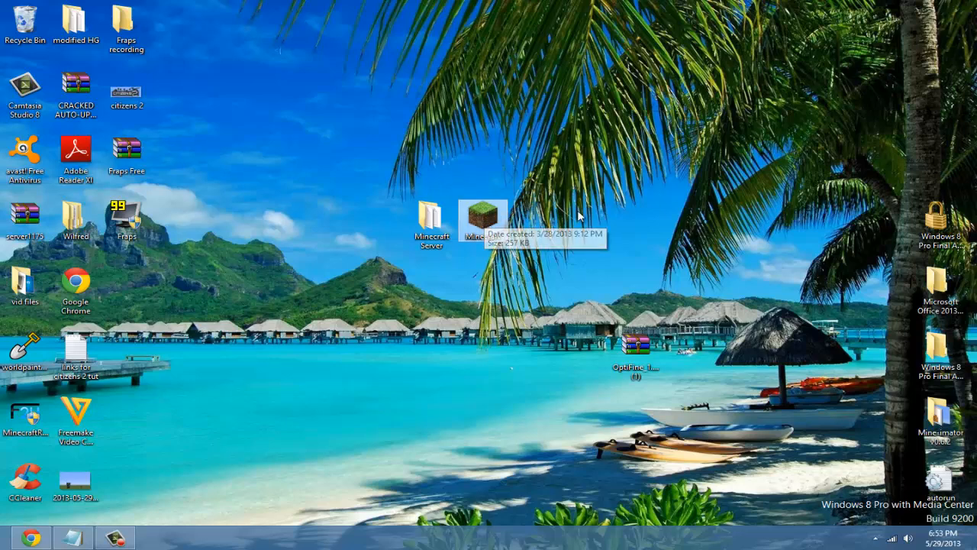
mouse_move(249, 419)
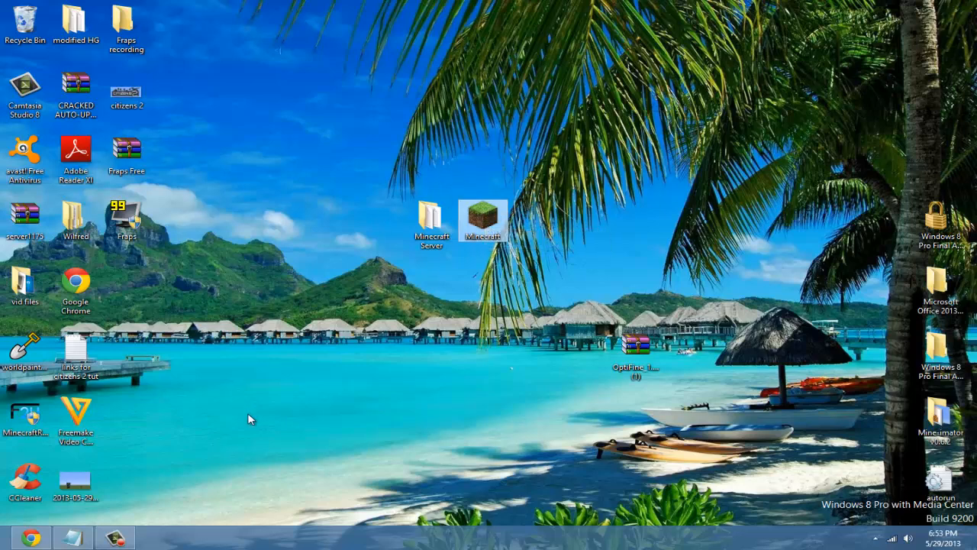
double_click(484, 212)
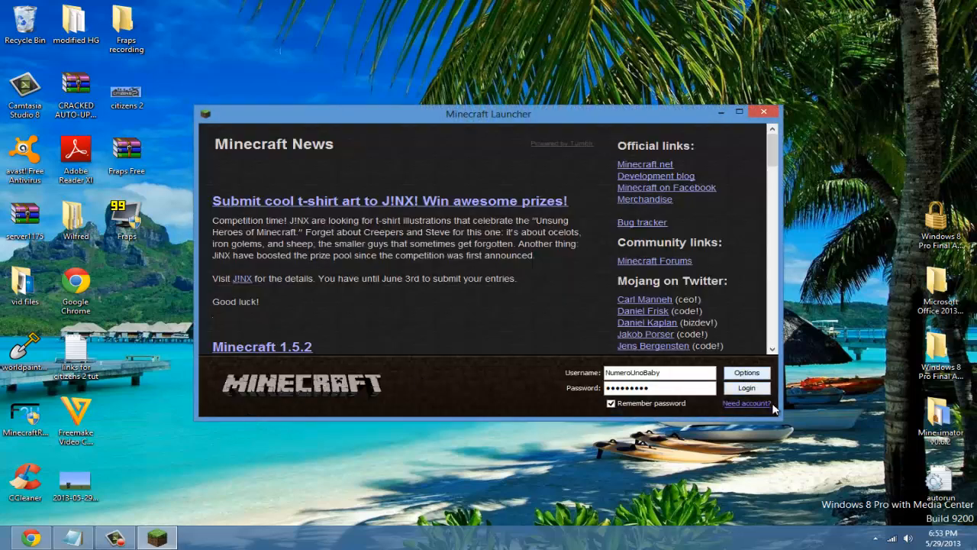
click(747, 388)
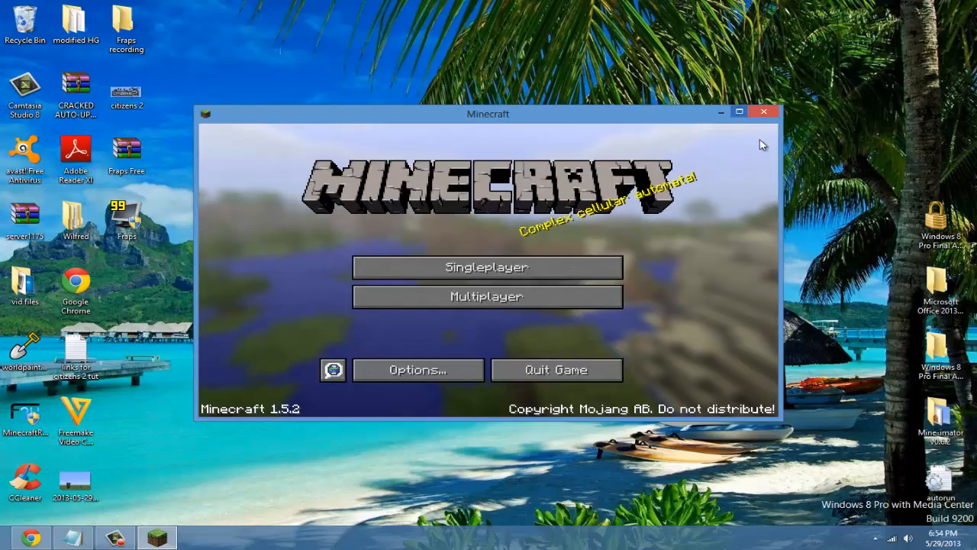
- Maximize the game and set Graphics to Fast with Smooth Lighting, Fog and Clouds OFF
click(738, 111)
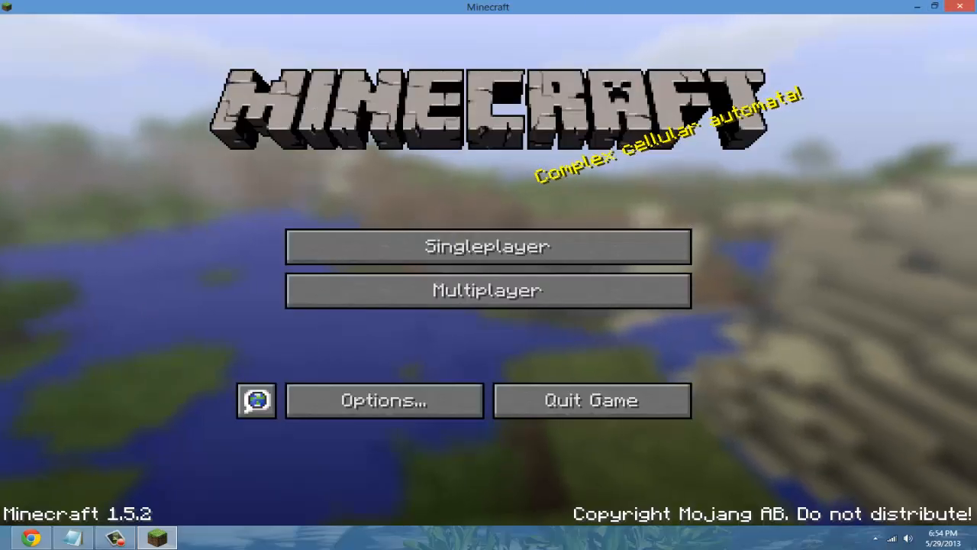
click(384, 400)
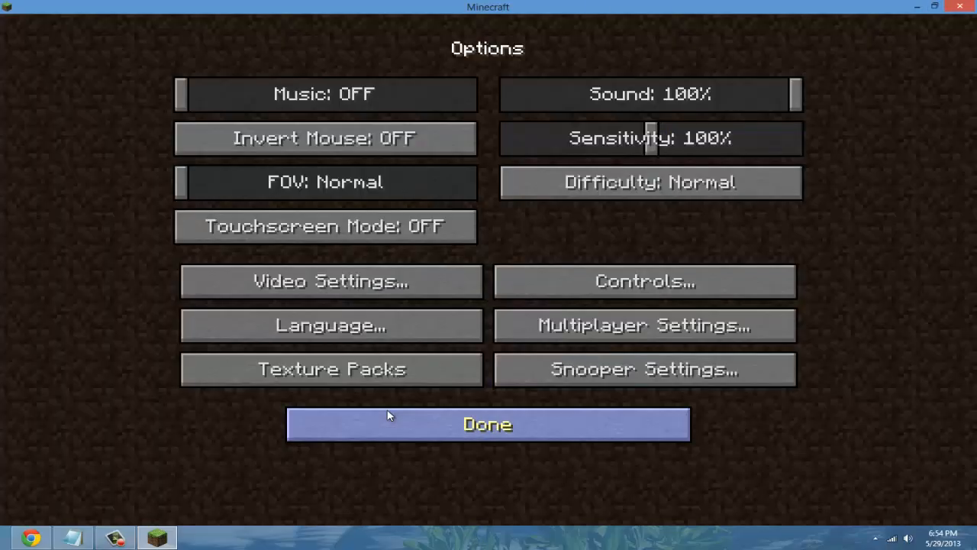
mouse_move(415, 332)
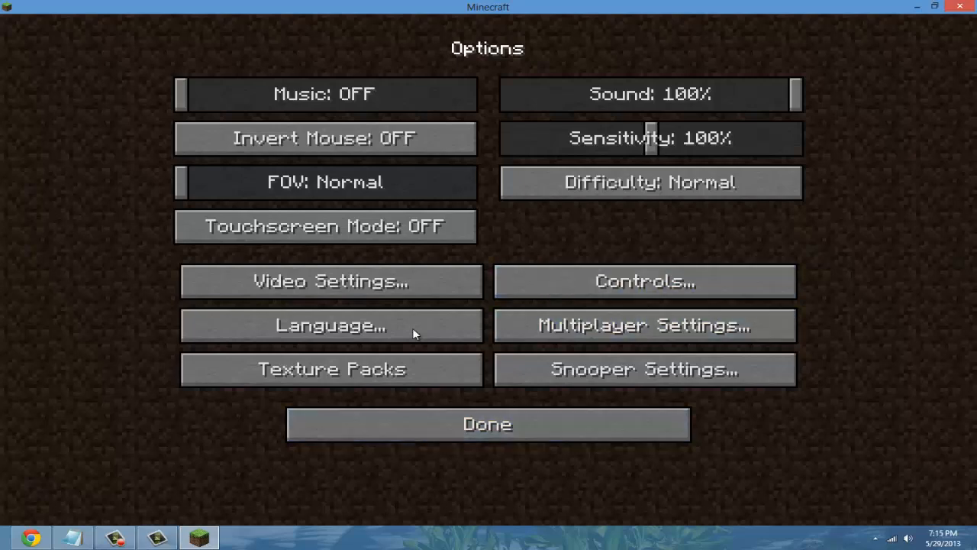
click(326, 281)
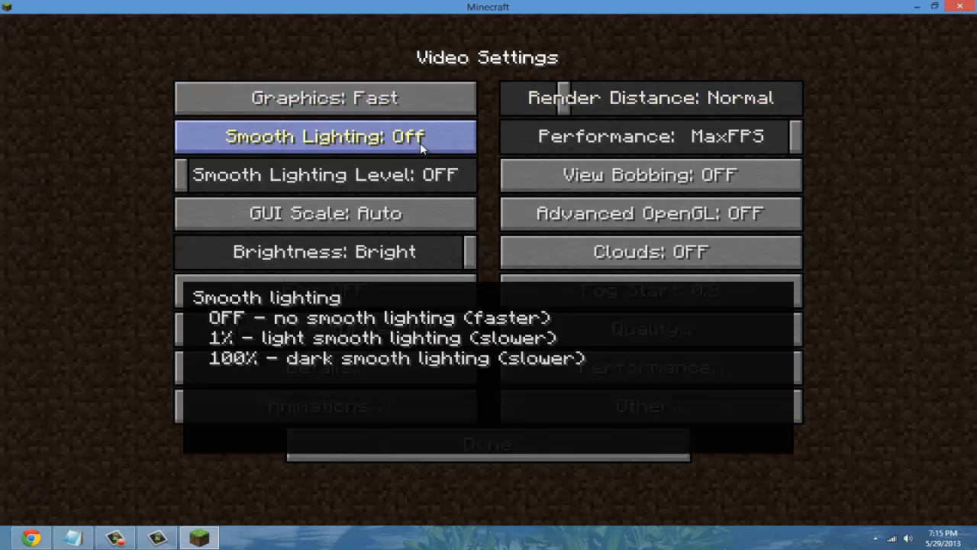
mouse_move(223, 186)
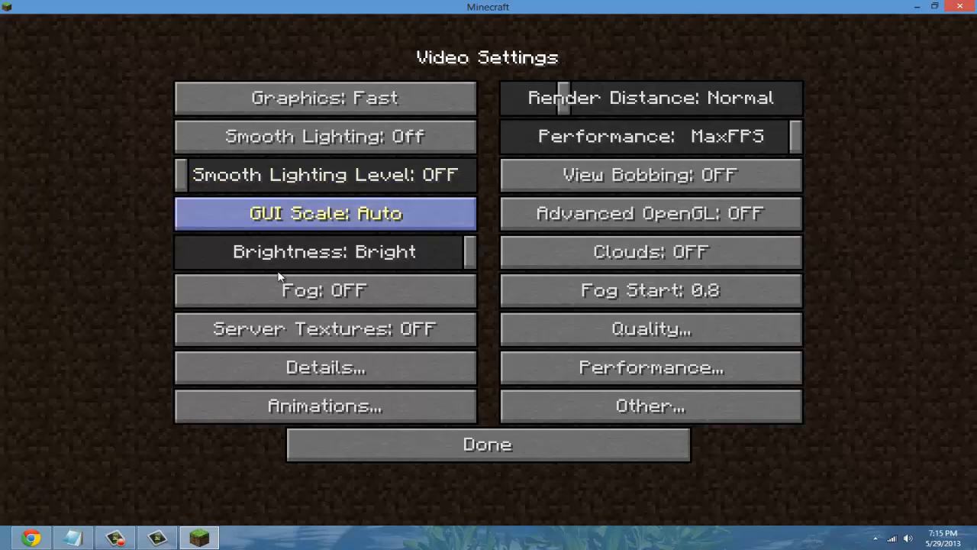
click(651, 251)
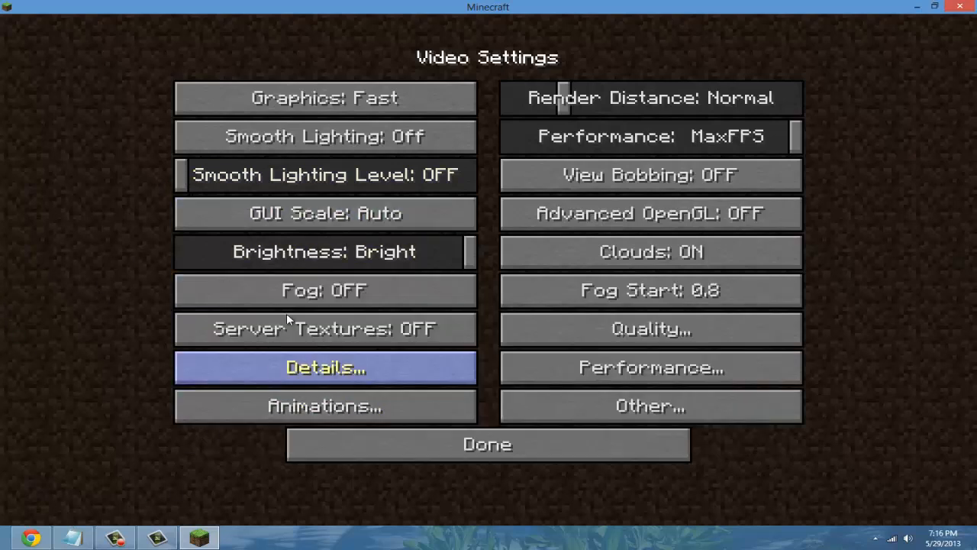
mouse_move(666, 71)
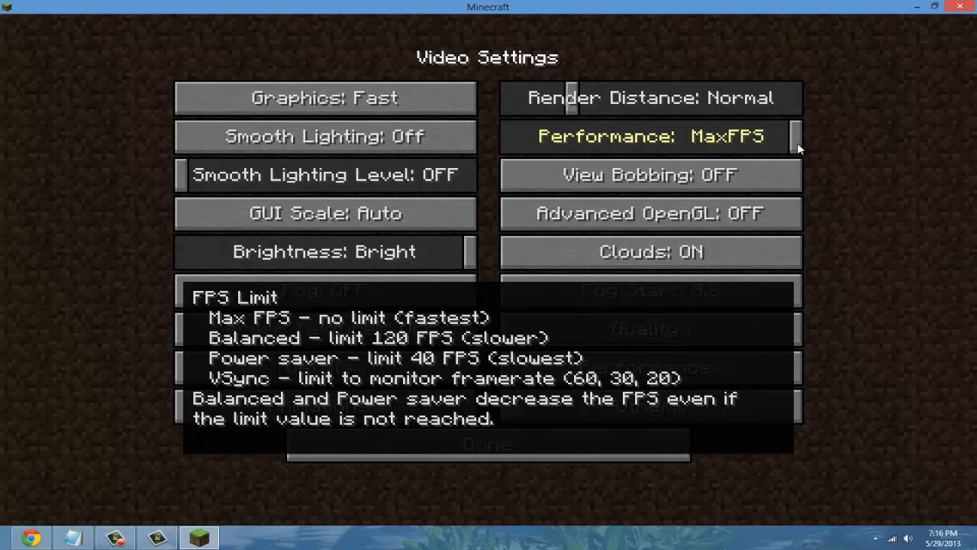
mouse_move(769, 166)
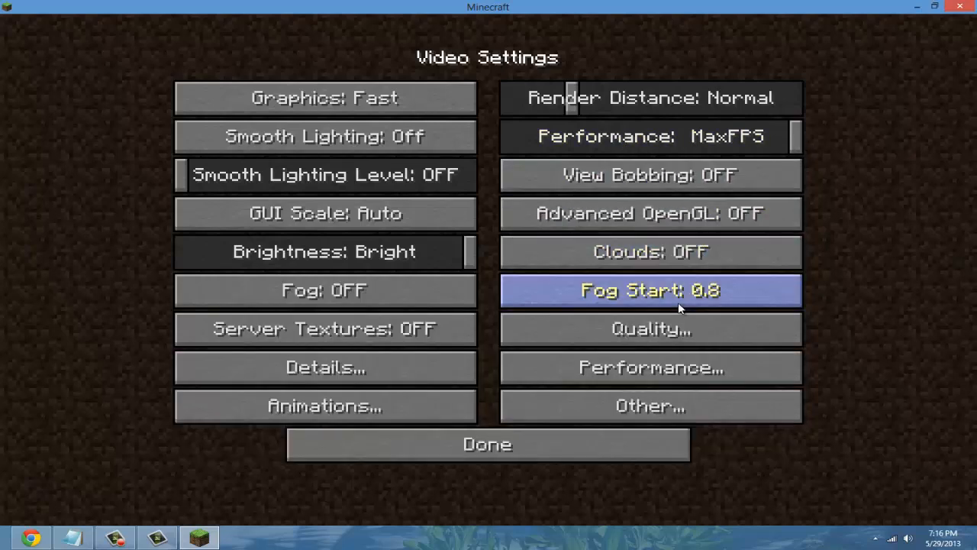
mouse_move(450, 395)
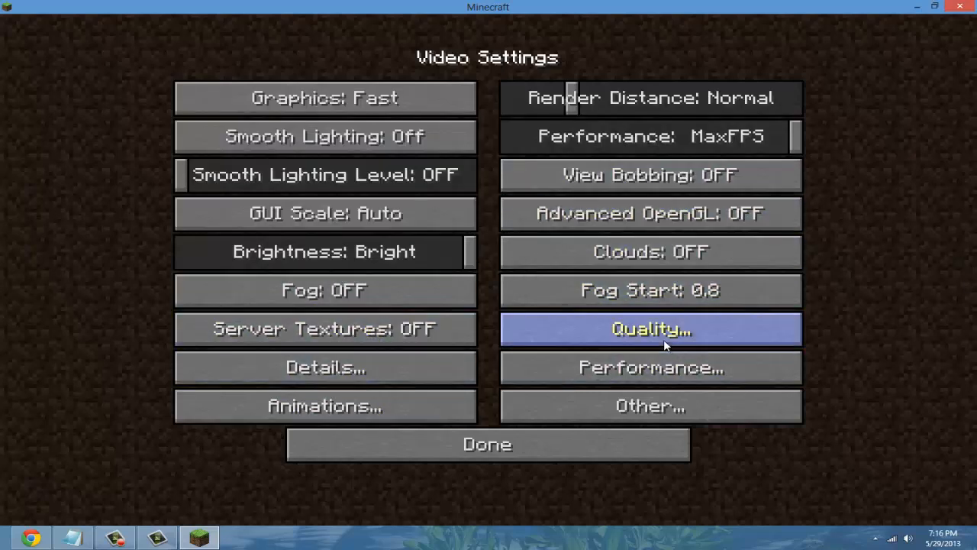
- Check the Quality settings, then set every animation OFF with particles at Minimal
click(652, 329)
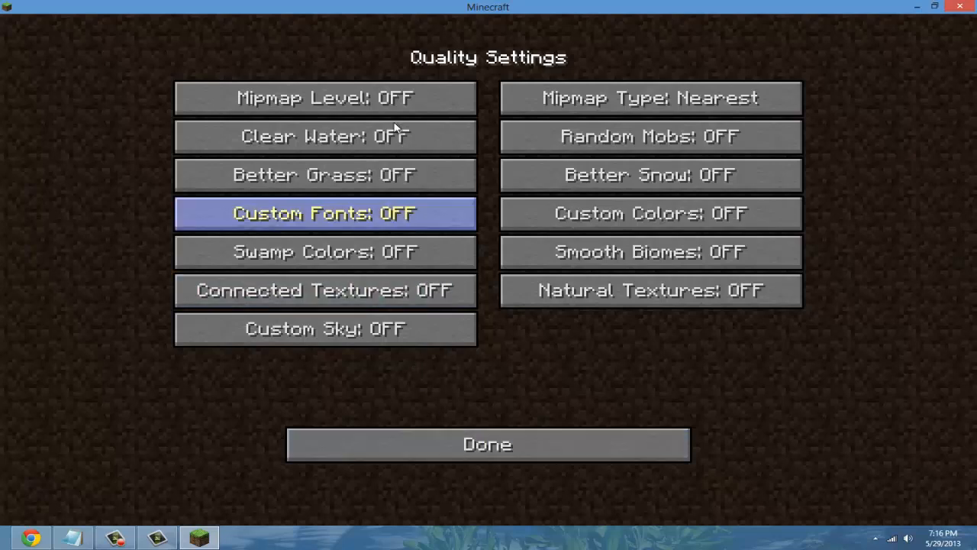
mouse_move(740, 214)
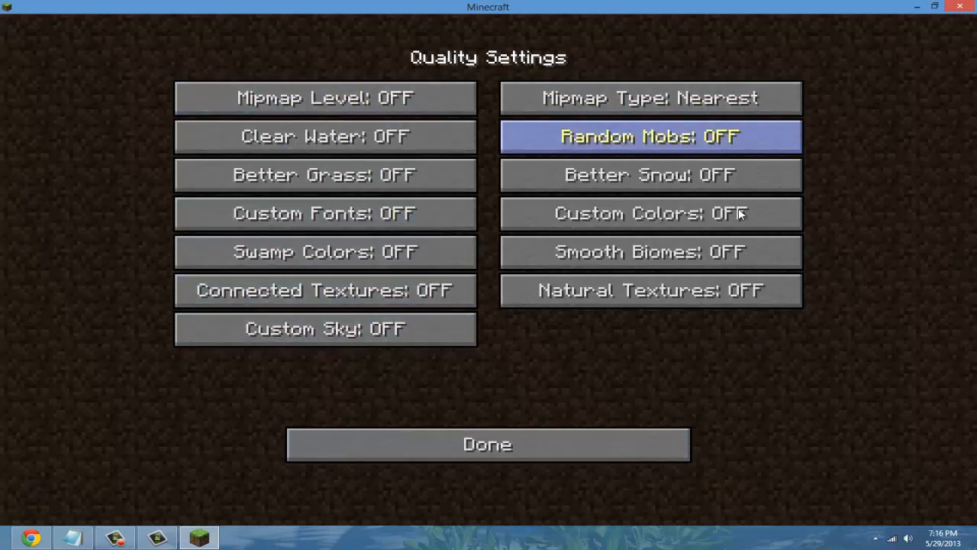
click(487, 444)
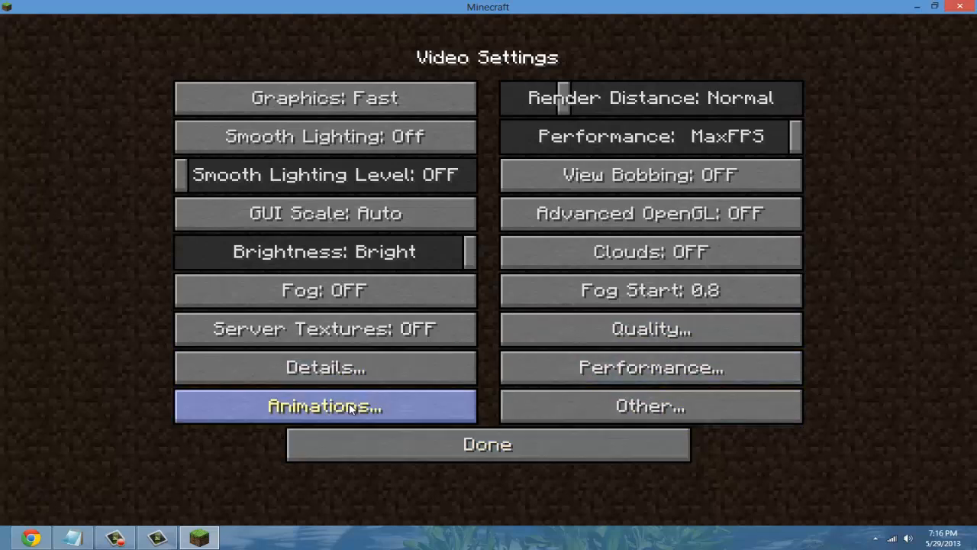
click(325, 405)
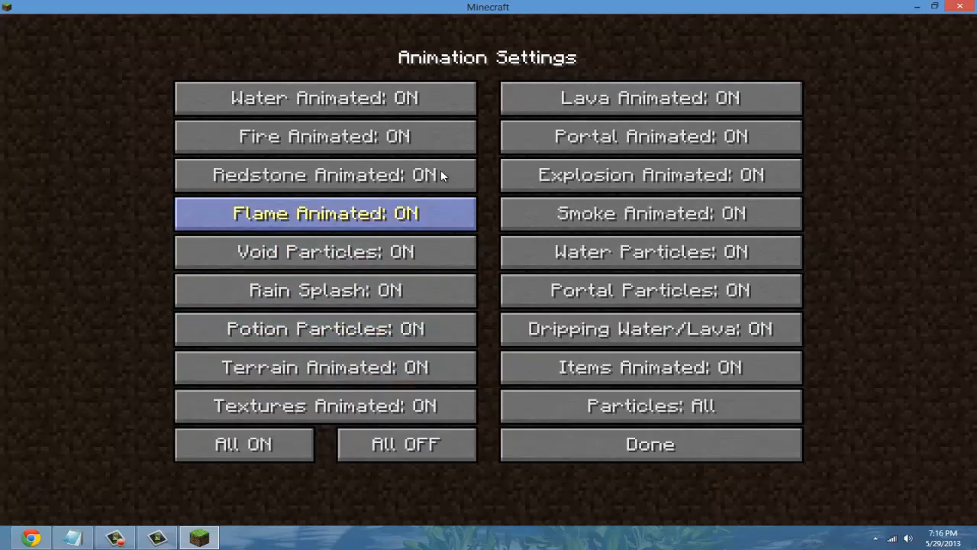
mouse_move(439, 99)
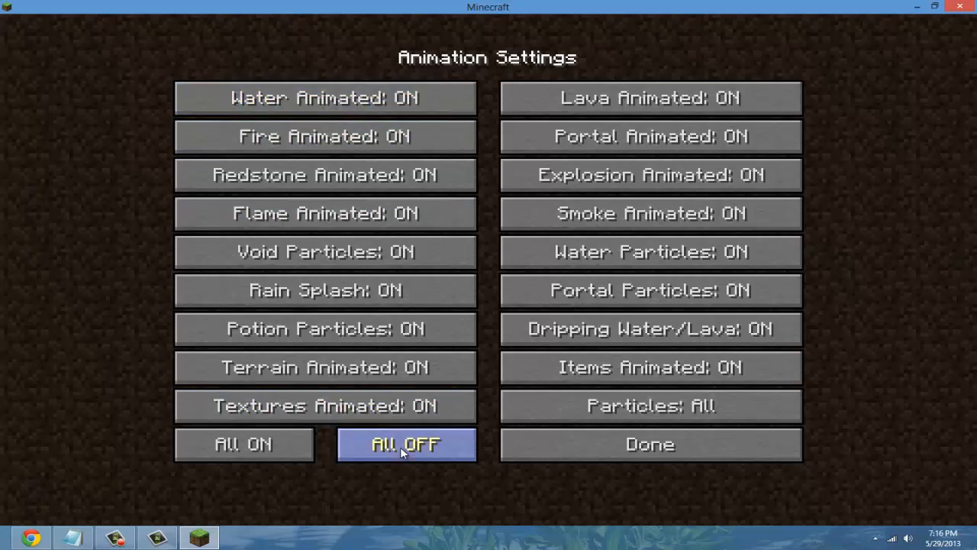
click(405, 444)
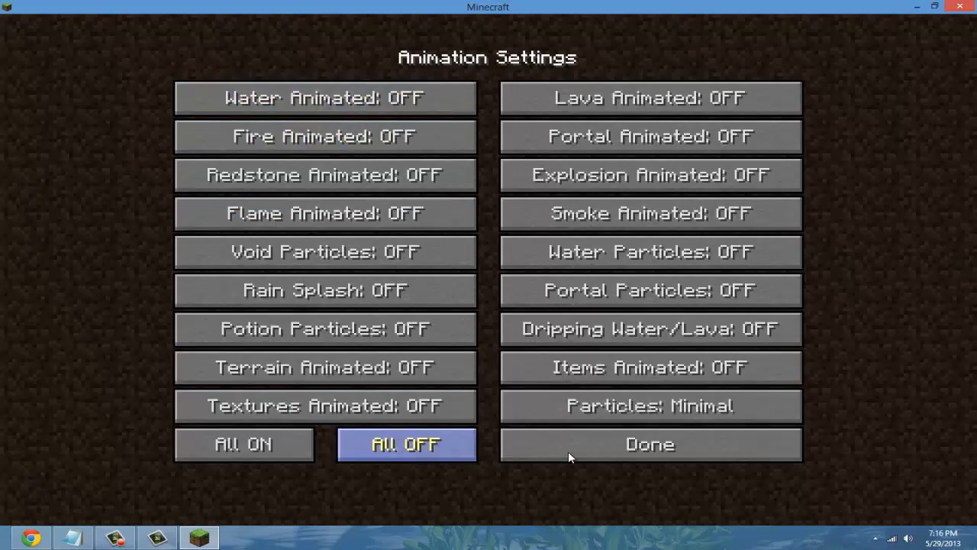
click(650, 444)
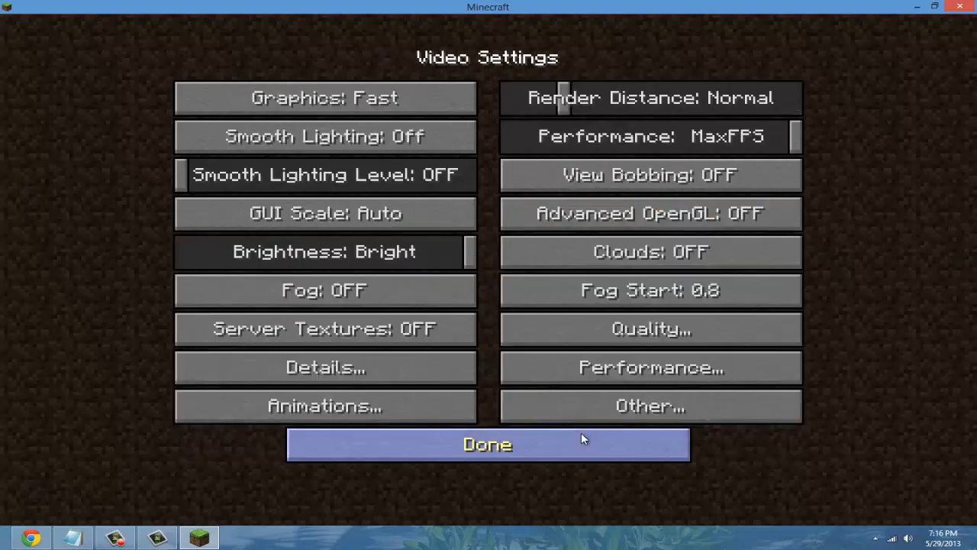
- Review OptiFine performance options, keep the frame-rate limit at MaxFPS, and exit video settings
click(651, 367)
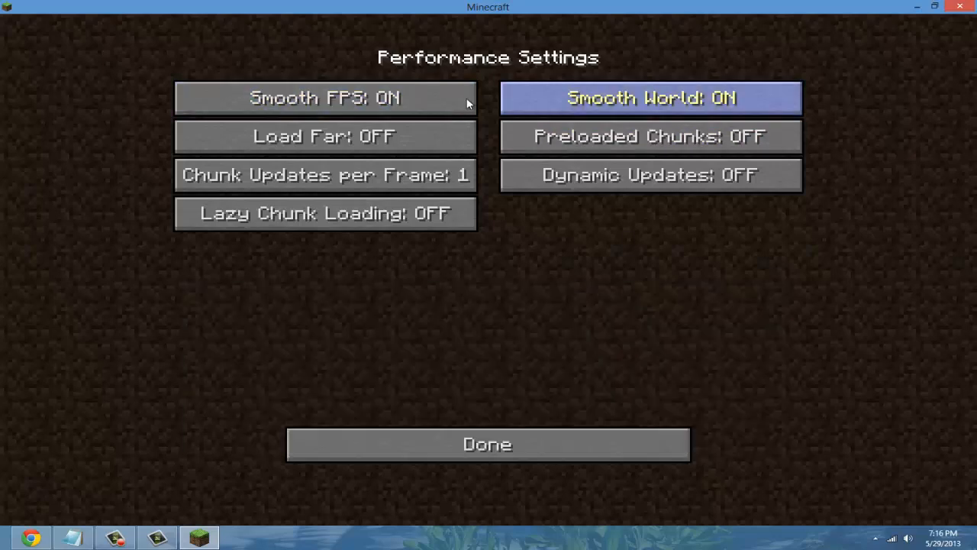
mouse_move(627, 126)
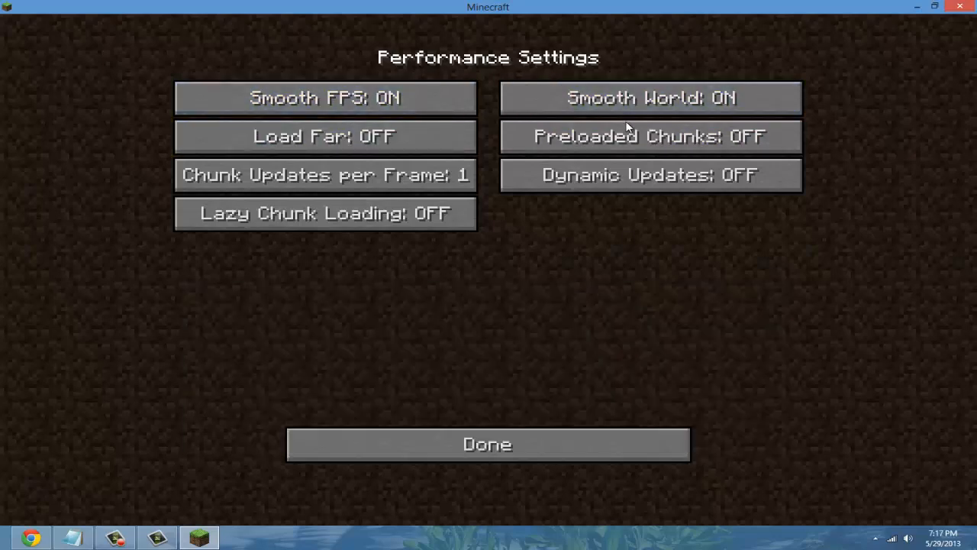
click(487, 444)
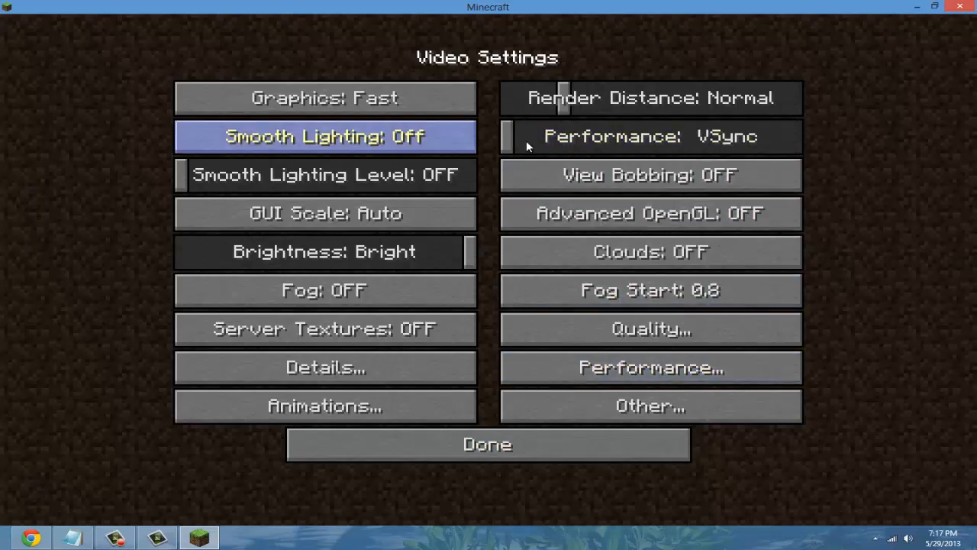
click(651, 136)
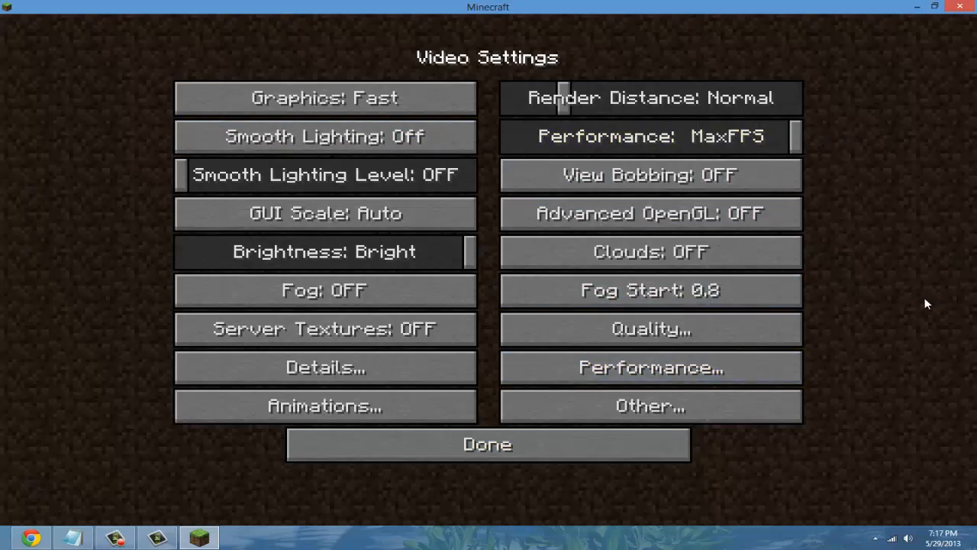
mouse_move(662, 350)
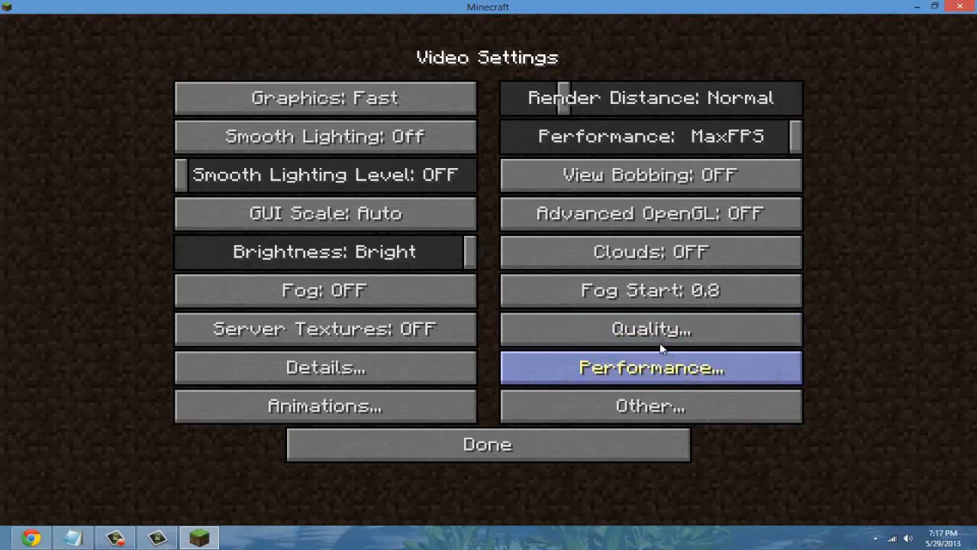
click(487, 444)
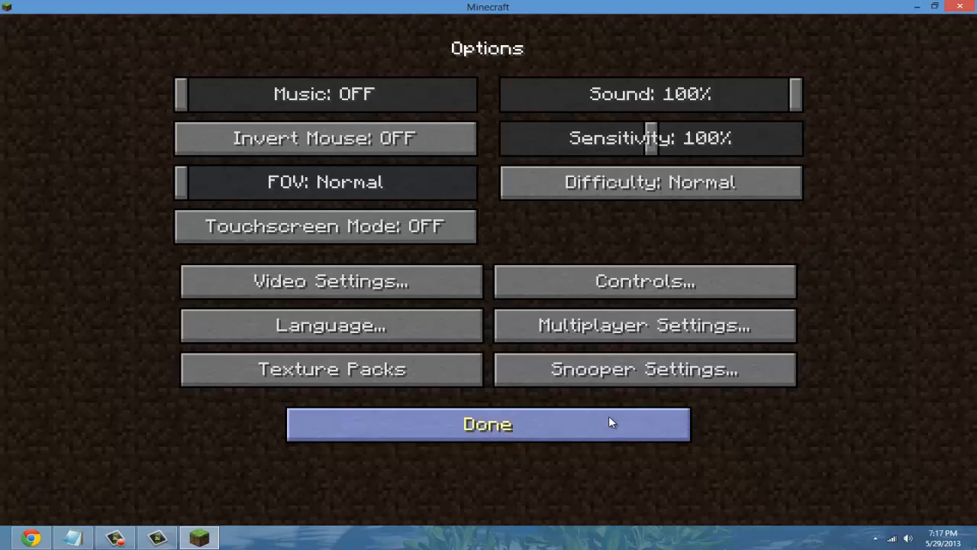
- Close the Options screen to reach the Minecraft 1.5.2 title screen
click(487, 424)
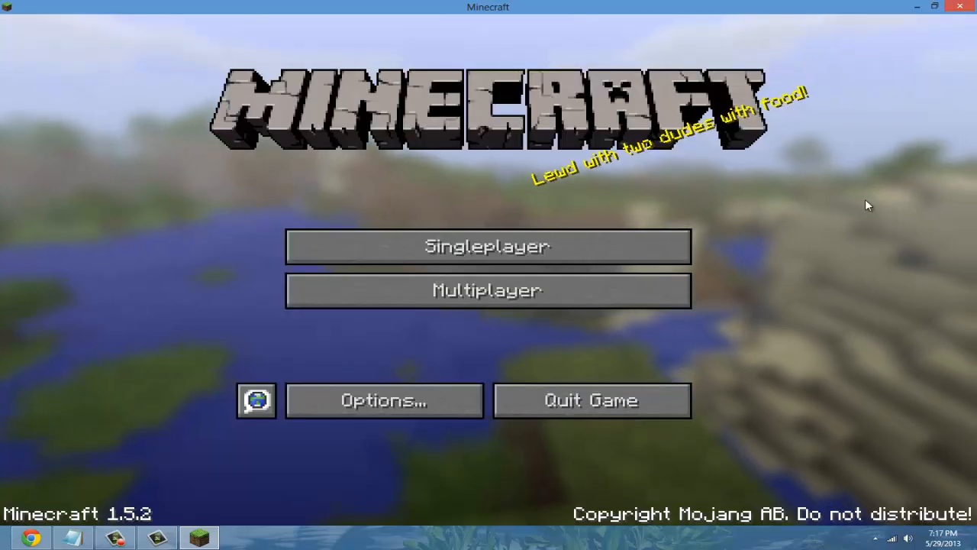
mouse_move(708, 287)
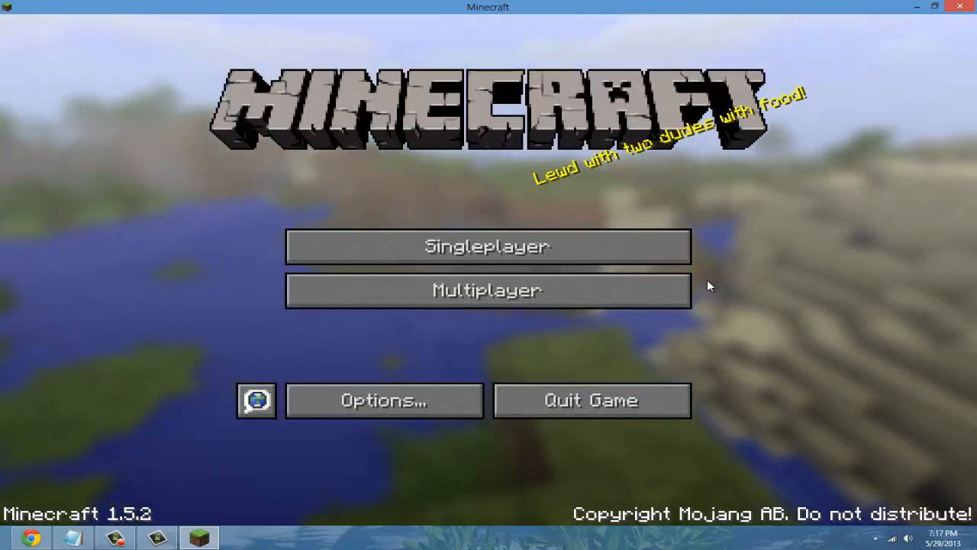
mouse_move(689, 305)
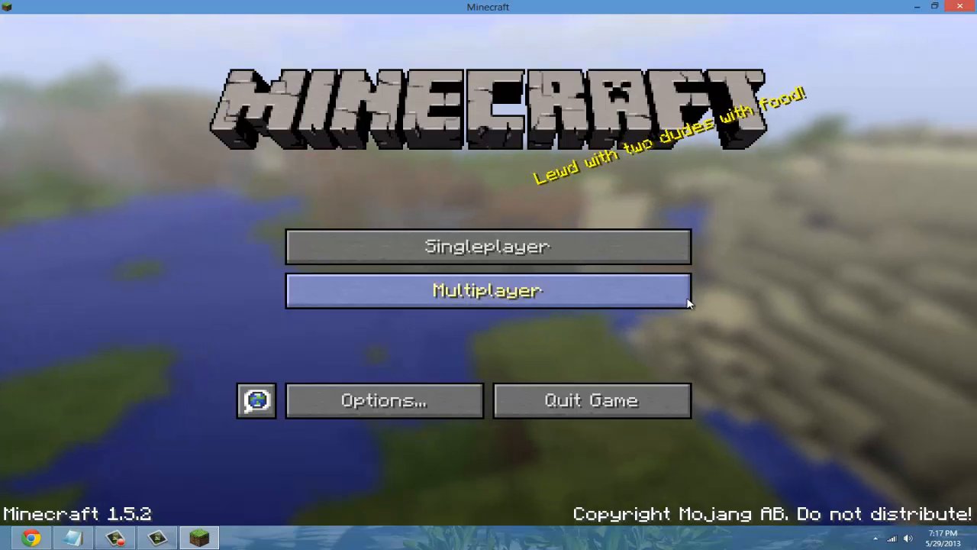
mouse_move(915, 6)
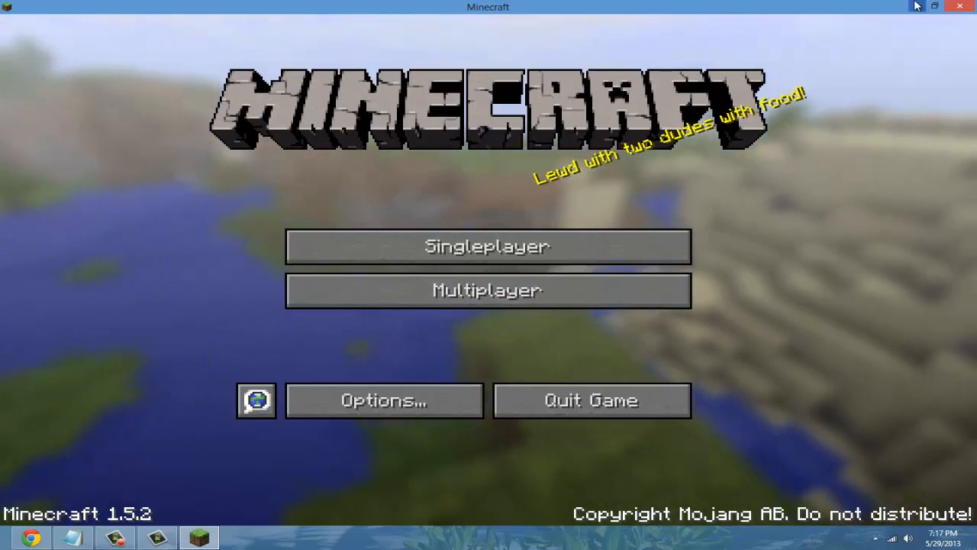
mouse_move(914, 6)
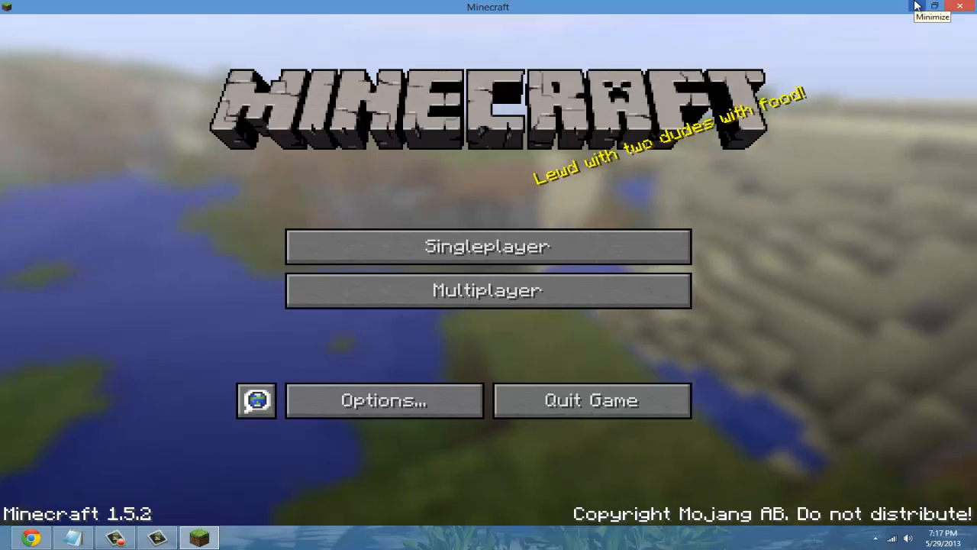